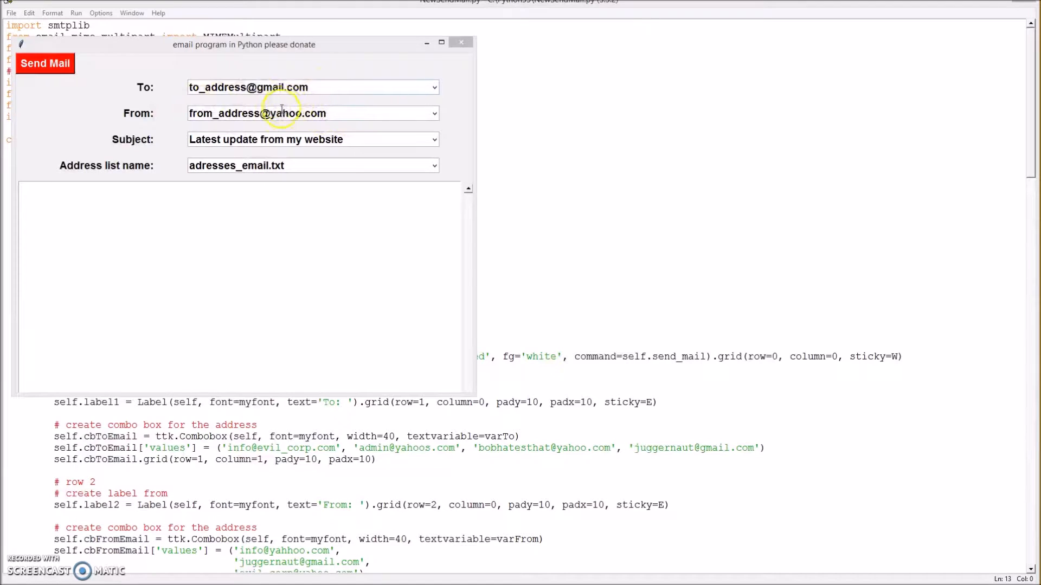
mouse_move(172, 145)
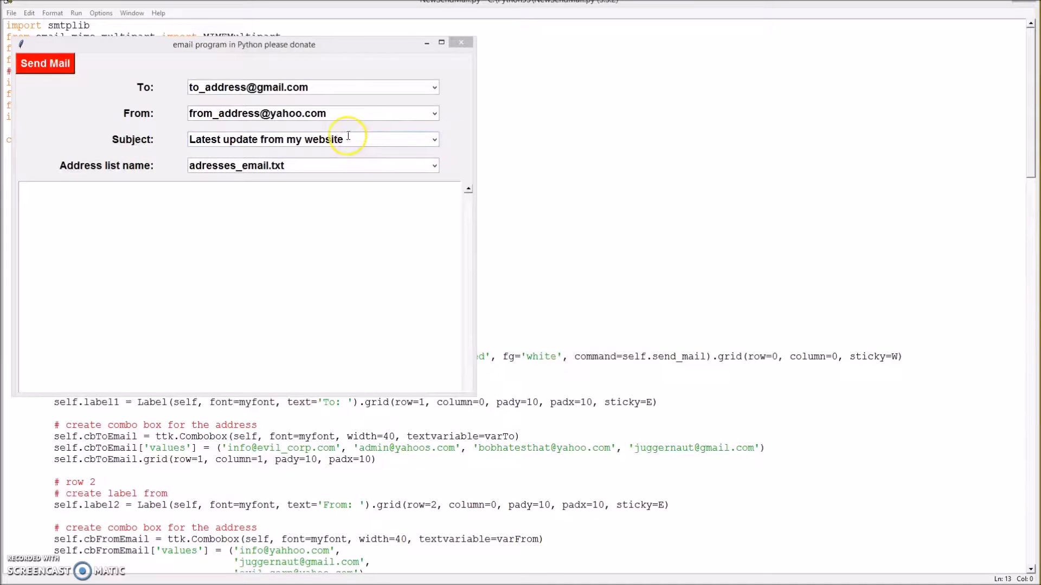
Check the subject and address-list dropdown choices unchanged, then close the email app window.
click(433, 139)
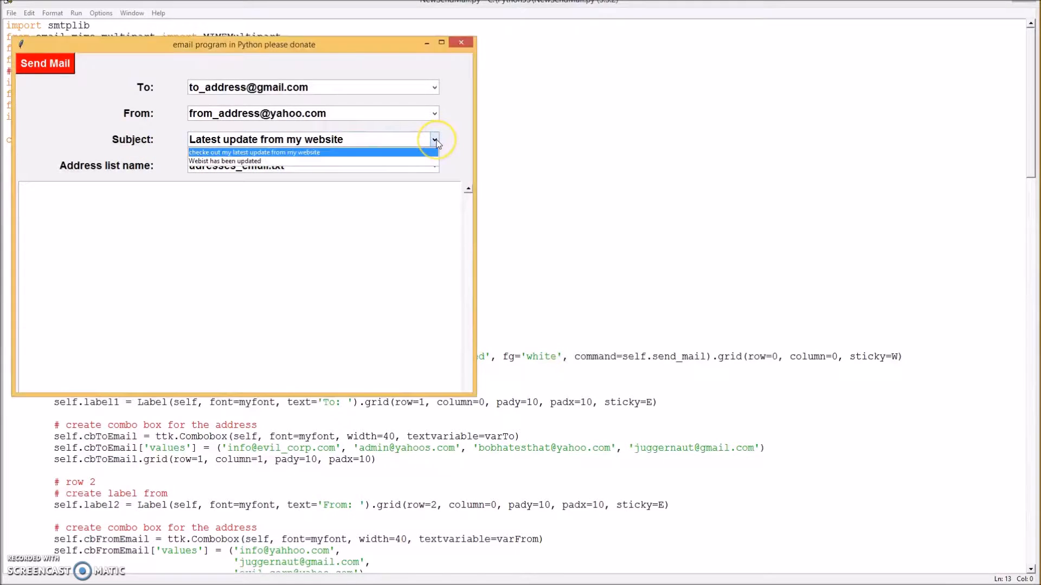
click(434, 139)
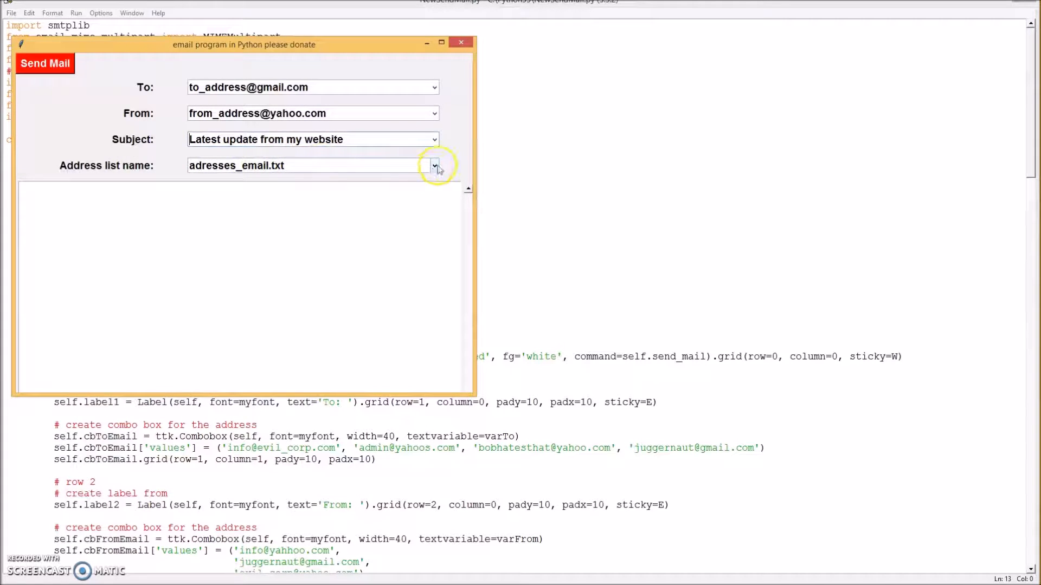
click(434, 166)
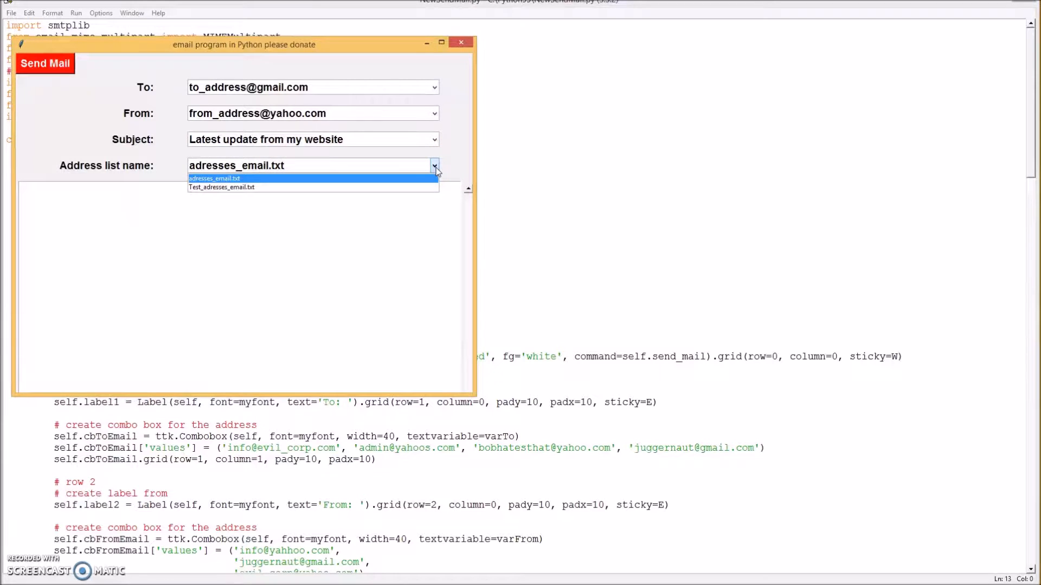
click(214, 177)
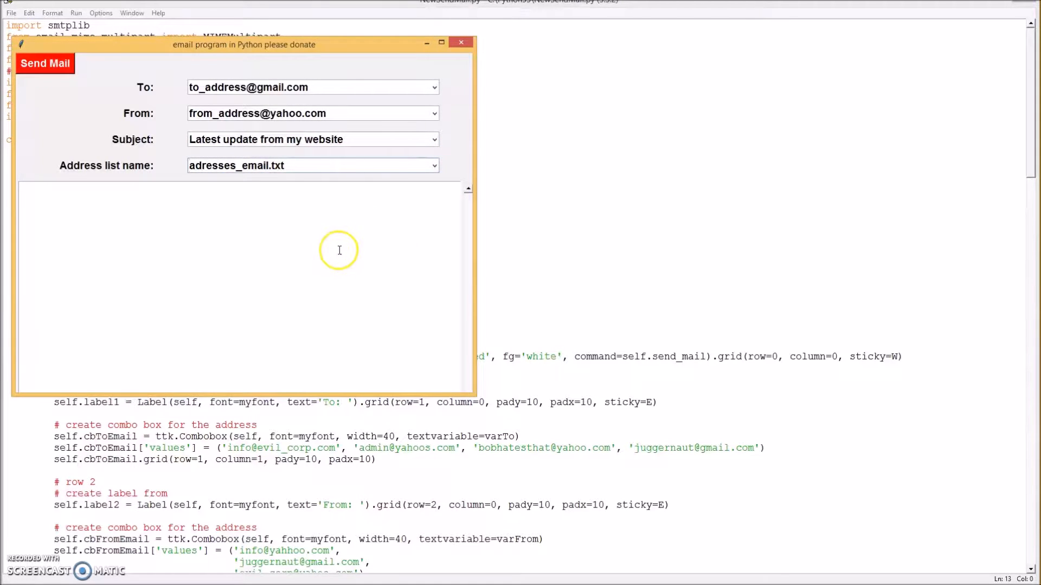
mouse_move(265, 213)
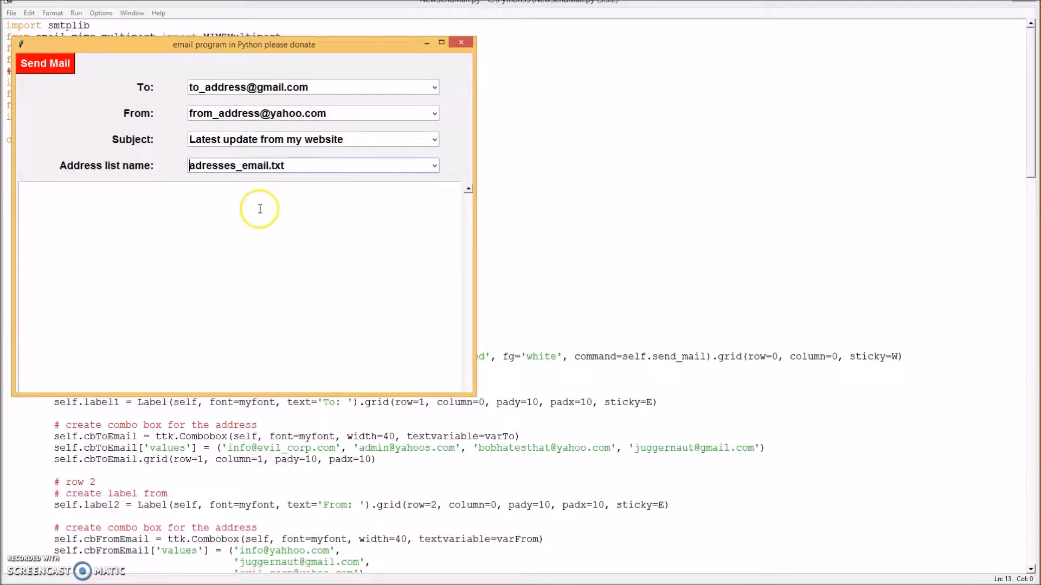
mouse_move(222, 224)
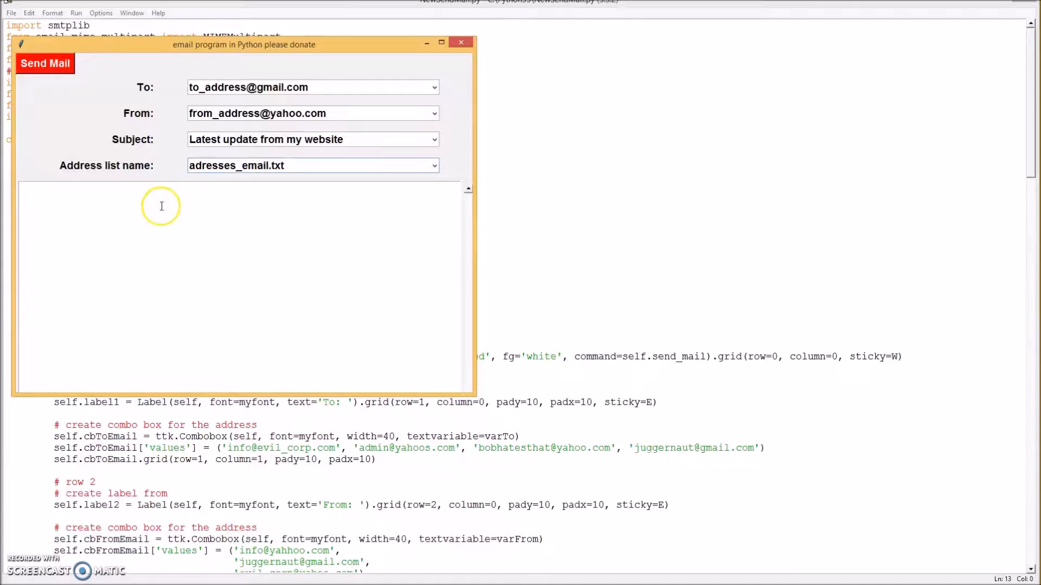
mouse_move(230, 221)
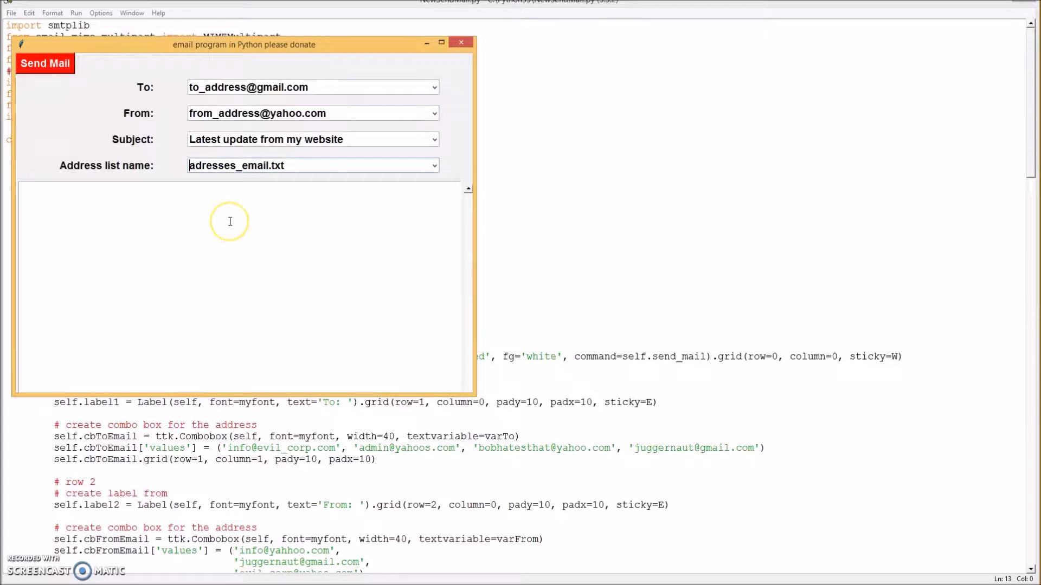
mouse_move(182, 261)
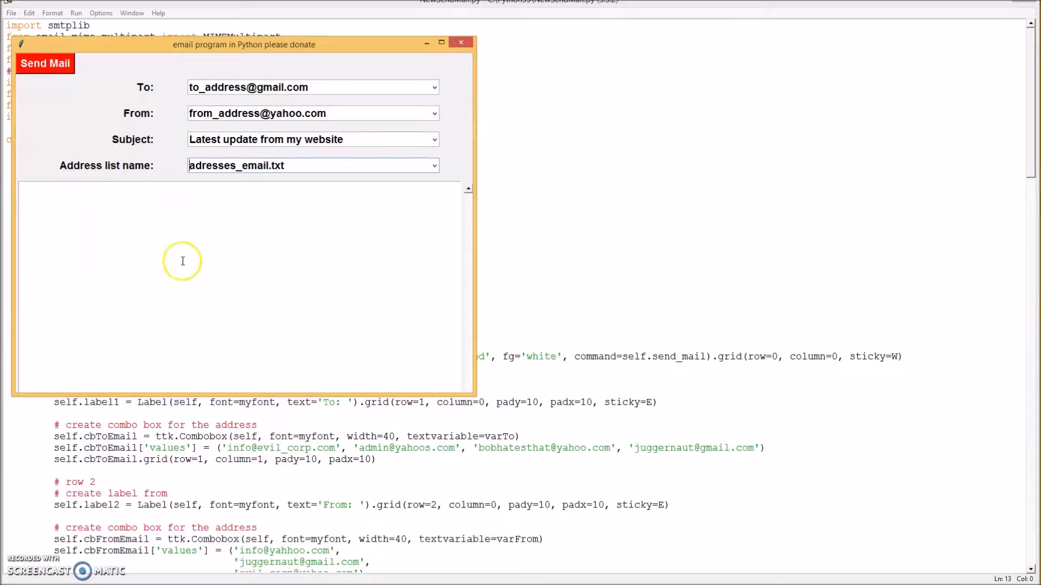
mouse_move(234, 291)
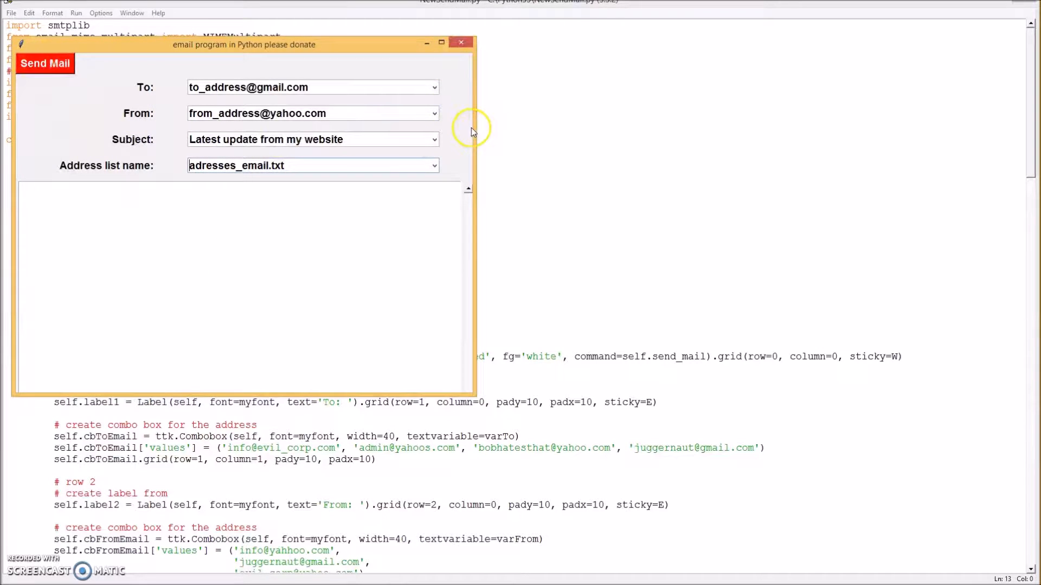
click(461, 42)
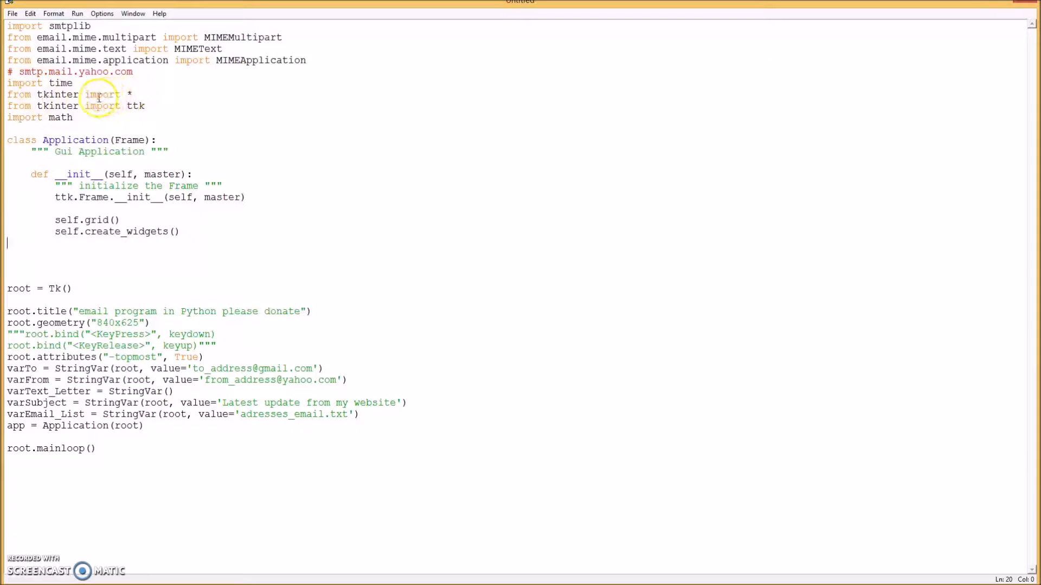
mouse_move(50, 100)
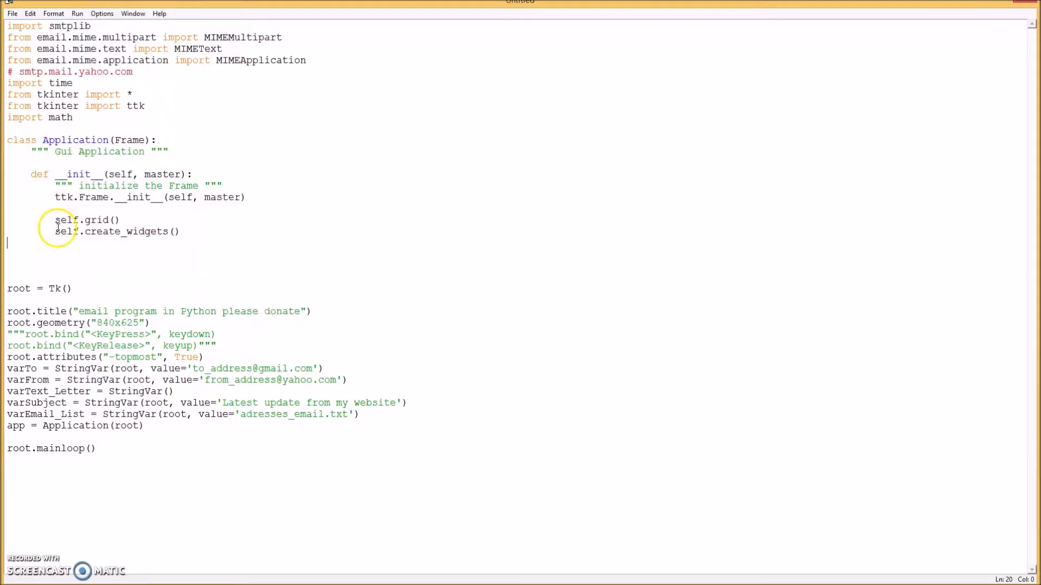
mouse_move(152, 311)
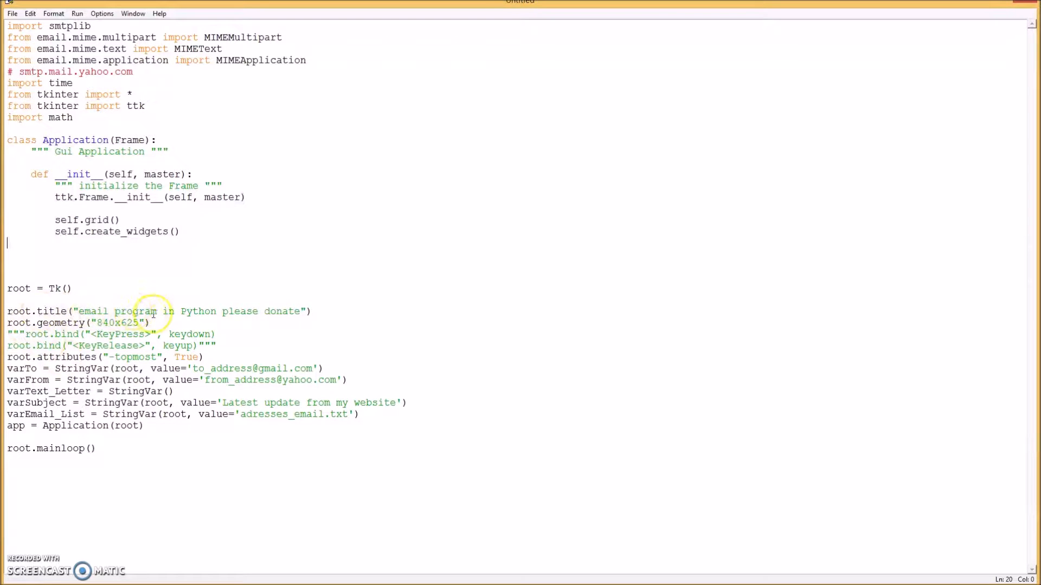
mouse_move(210, 311)
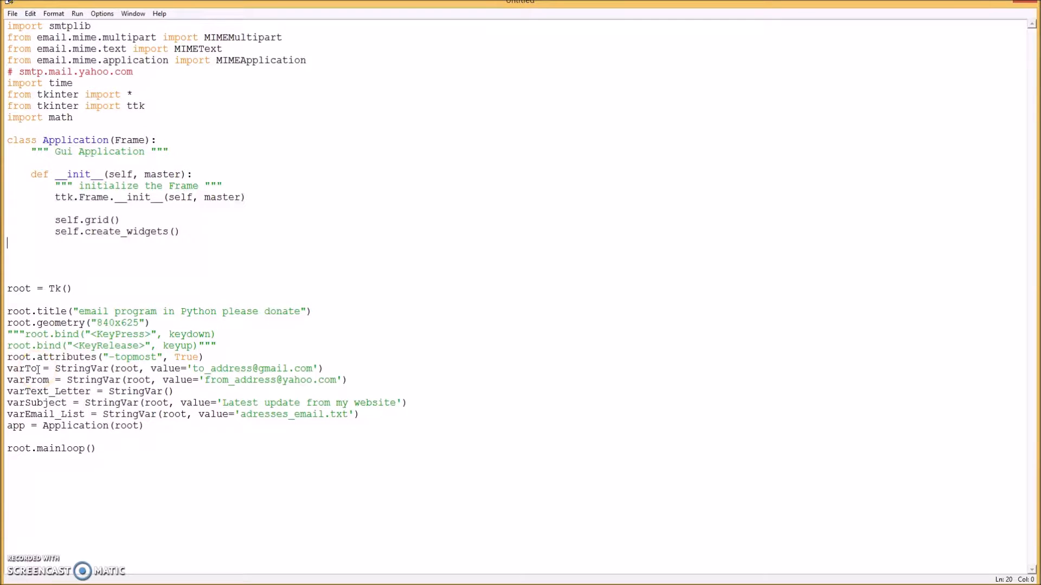
mouse_move(50, 379)
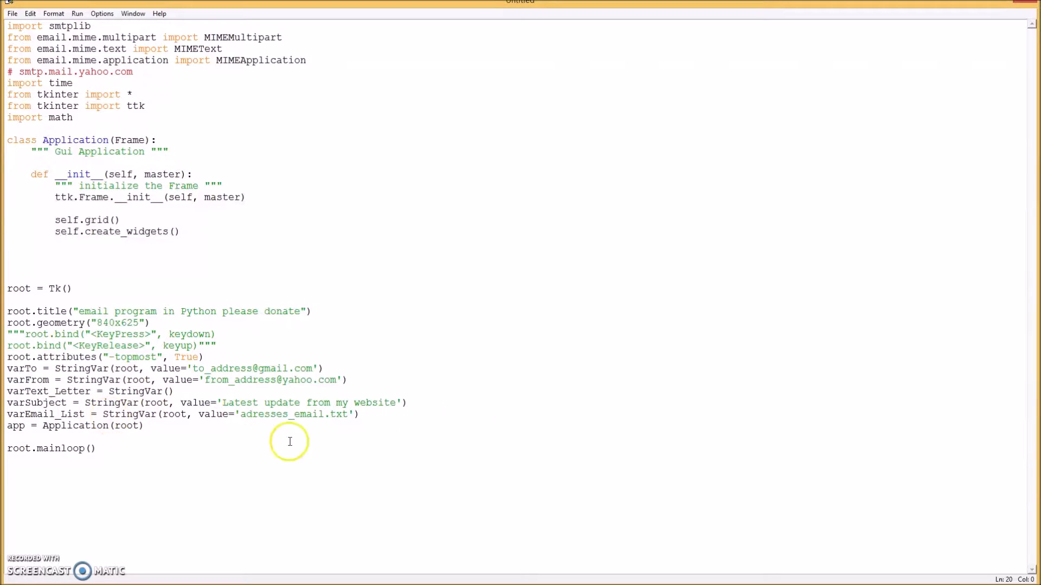
mouse_move(93, 428)
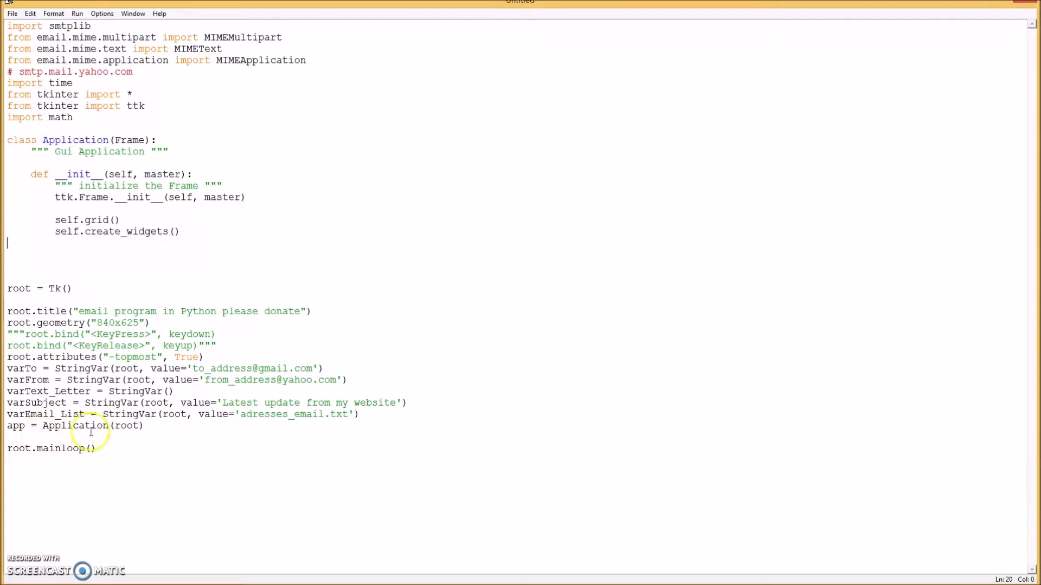
mouse_move(234, 242)
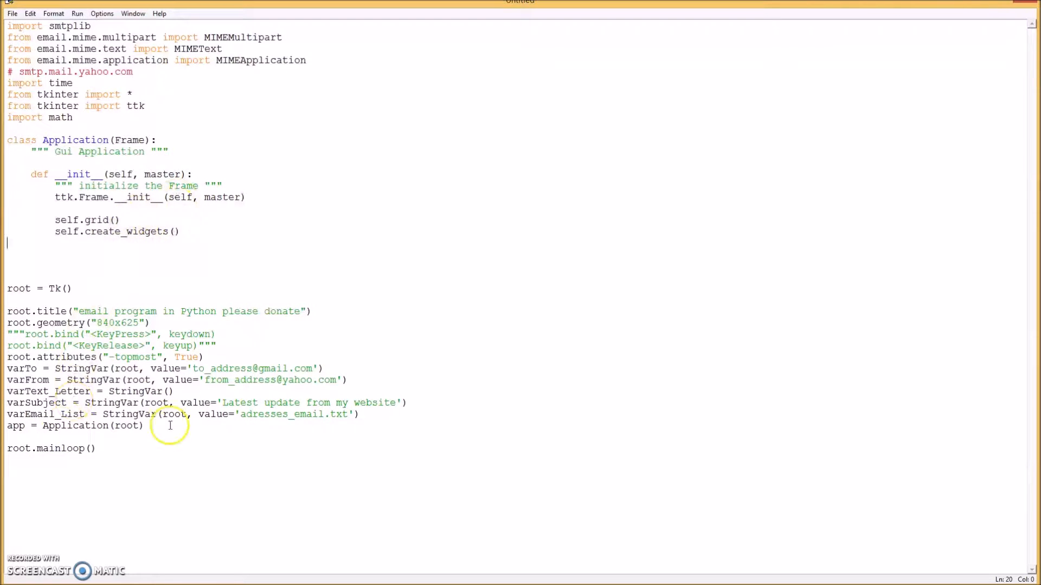
mouse_move(190, 231)
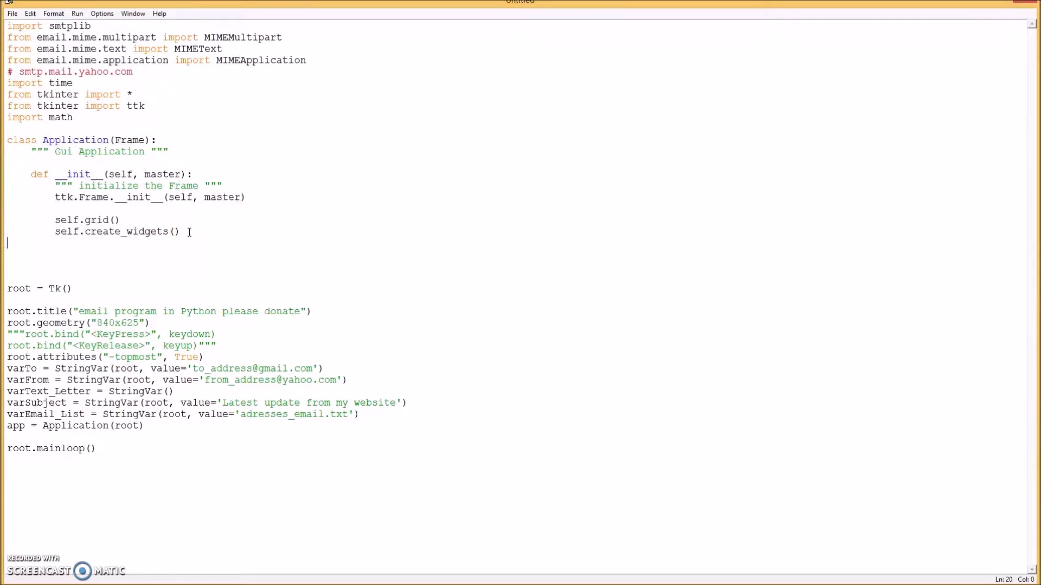
key(Return)
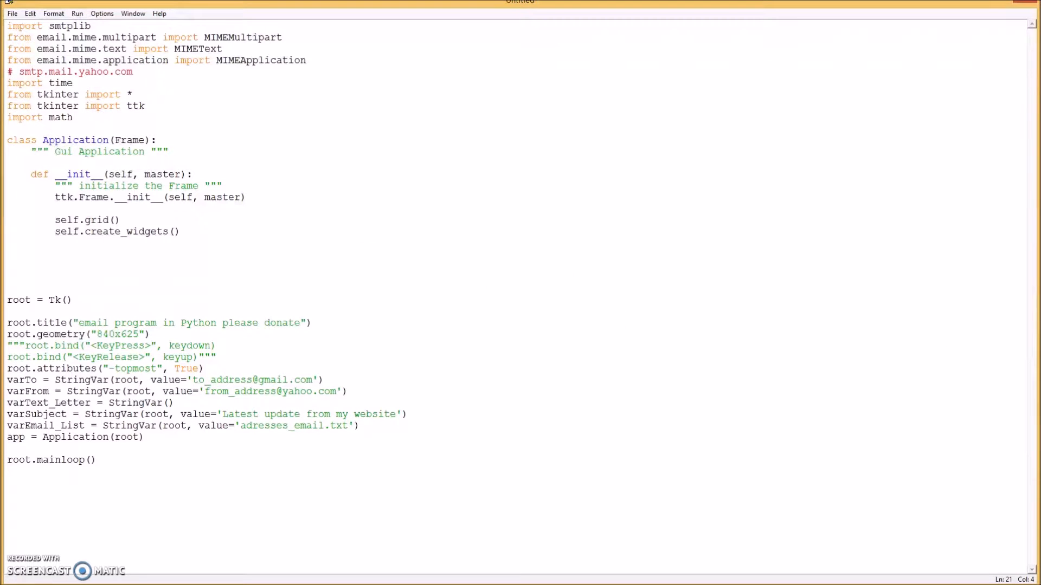
scroll(down, 3)
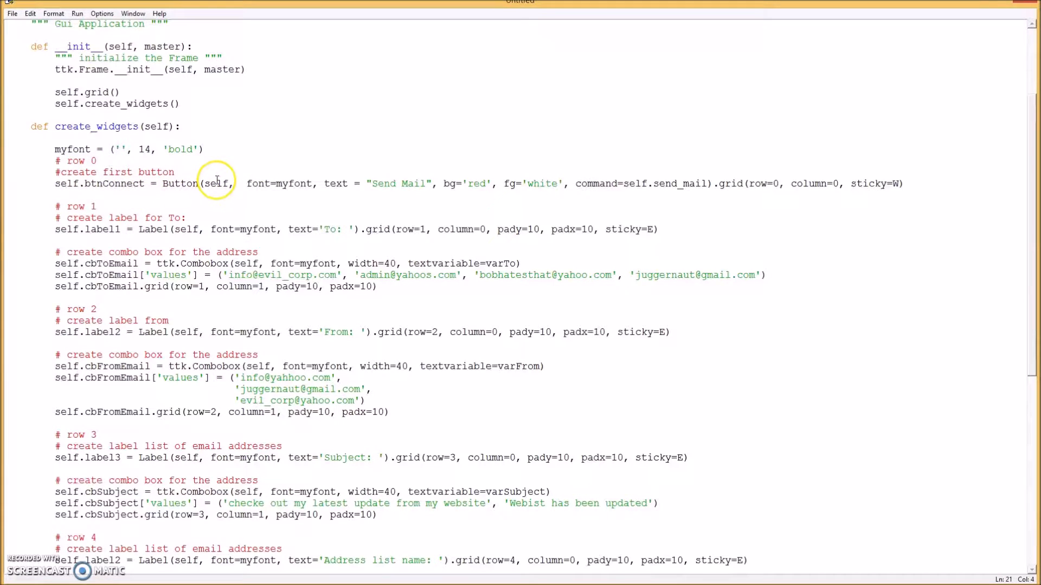
mouse_move(358, 183)
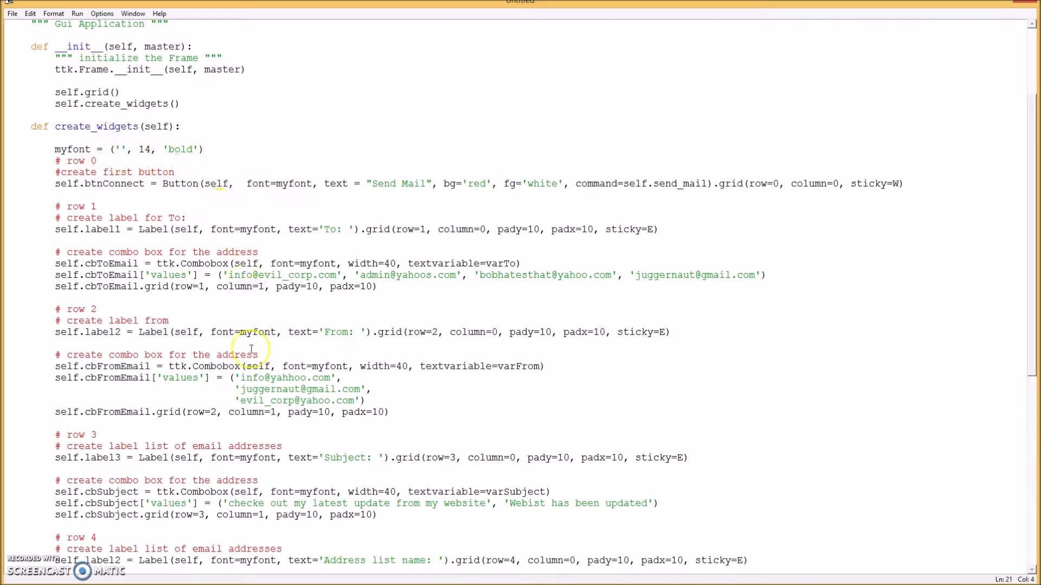
mouse_move(228, 184)
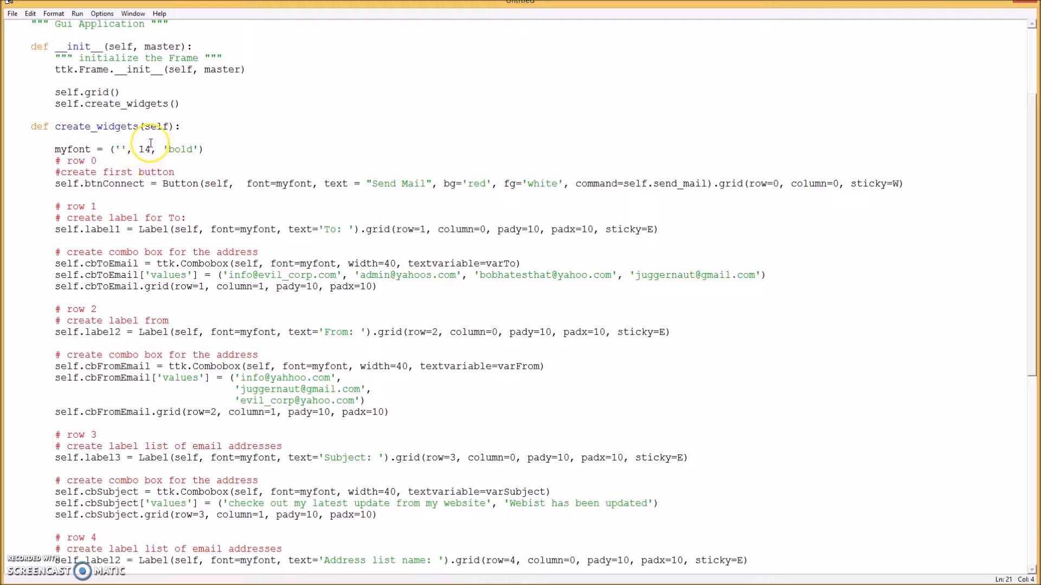
mouse_move(279, 468)
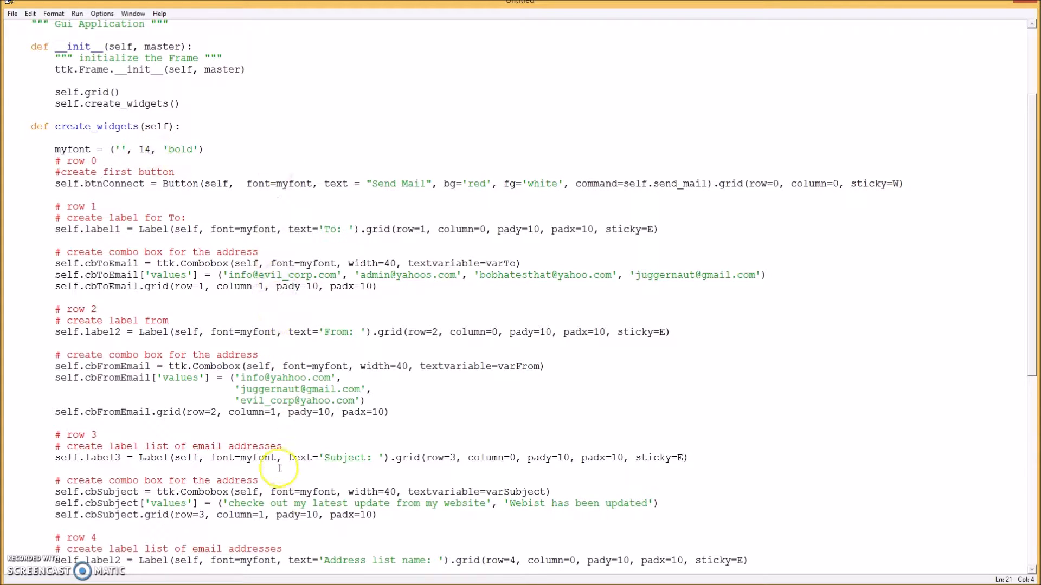
mouse_move(280, 196)
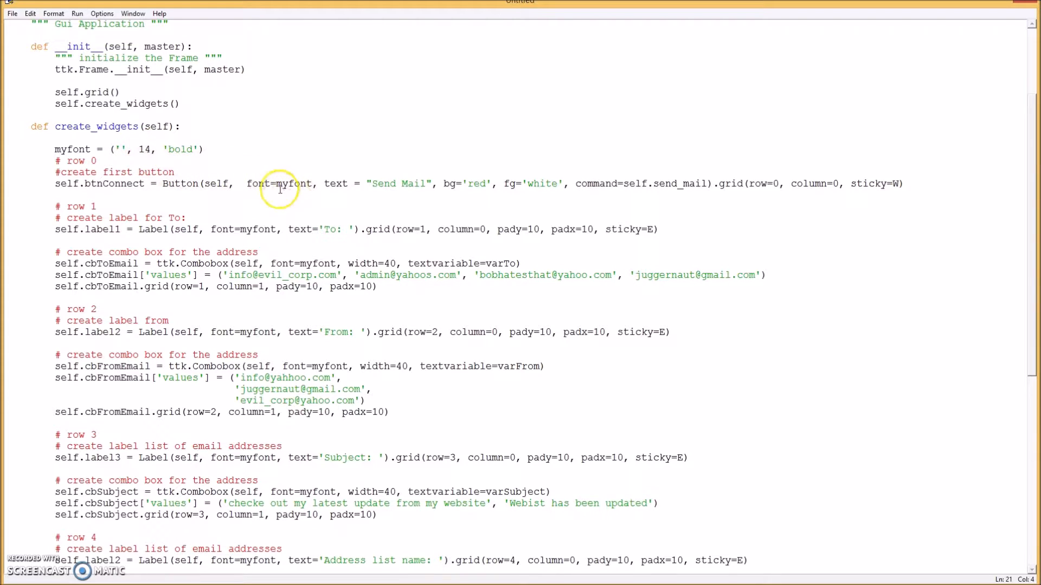
mouse_move(415, 184)
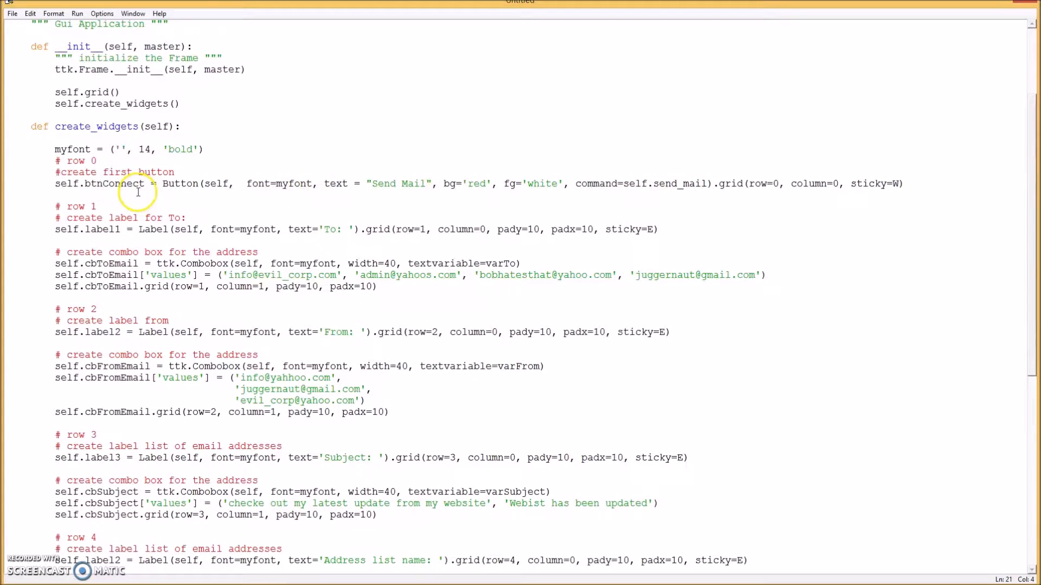
mouse_move(776, 185)
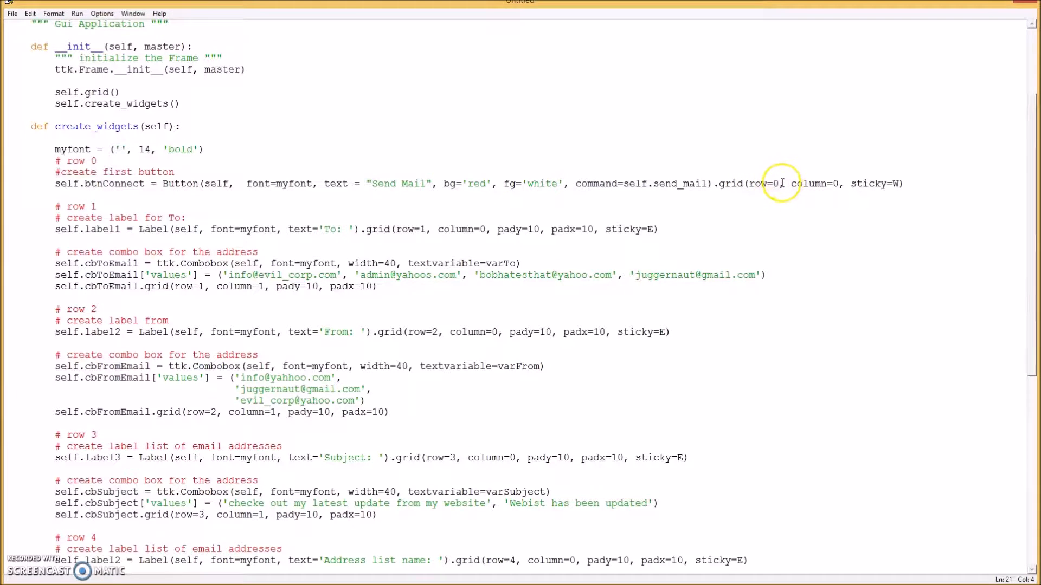
mouse_move(886, 228)
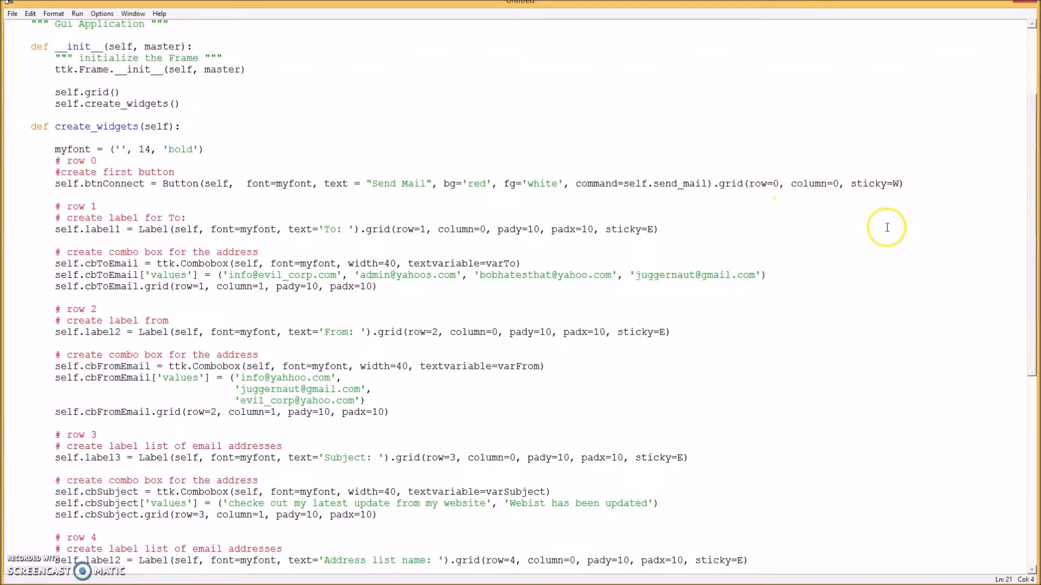
mouse_move(886, 186)
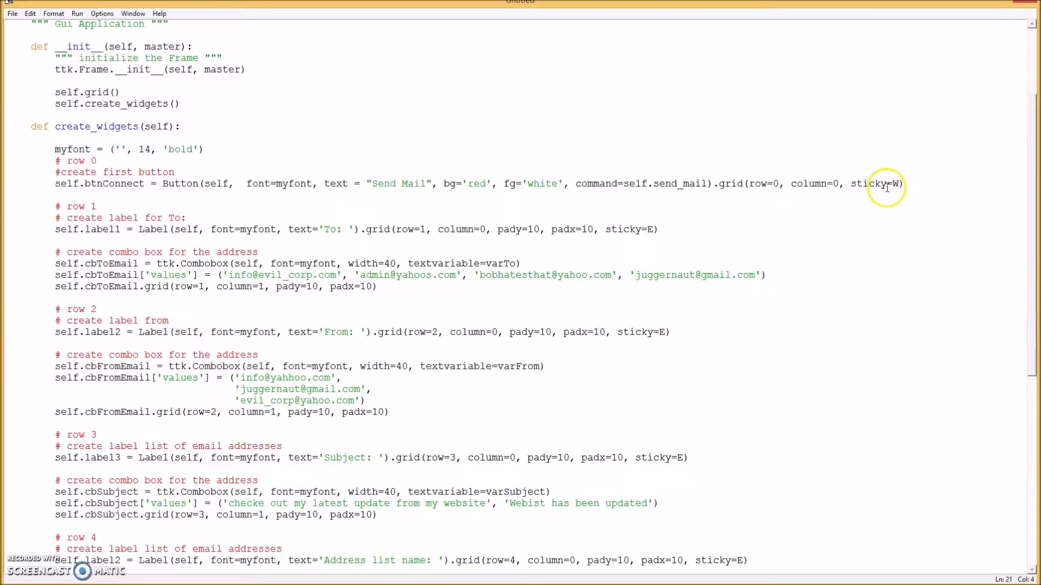
mouse_move(93, 225)
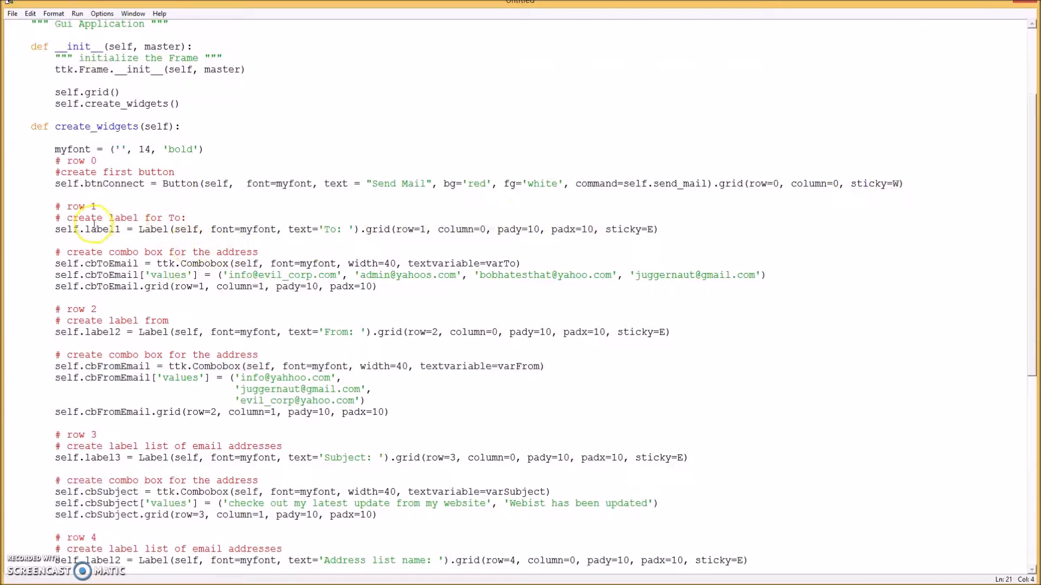
mouse_move(743, 230)
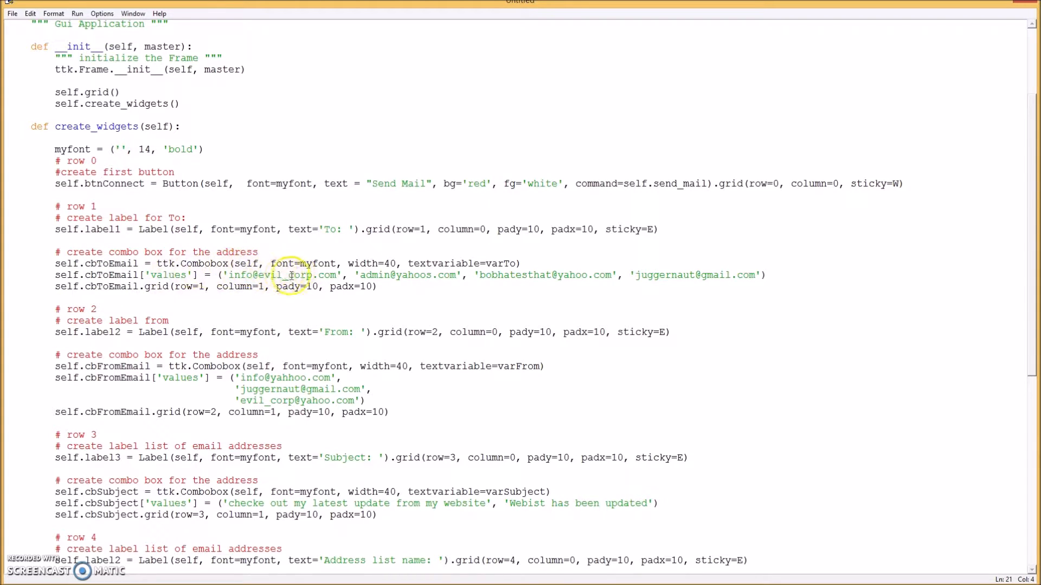
mouse_move(252, 275)
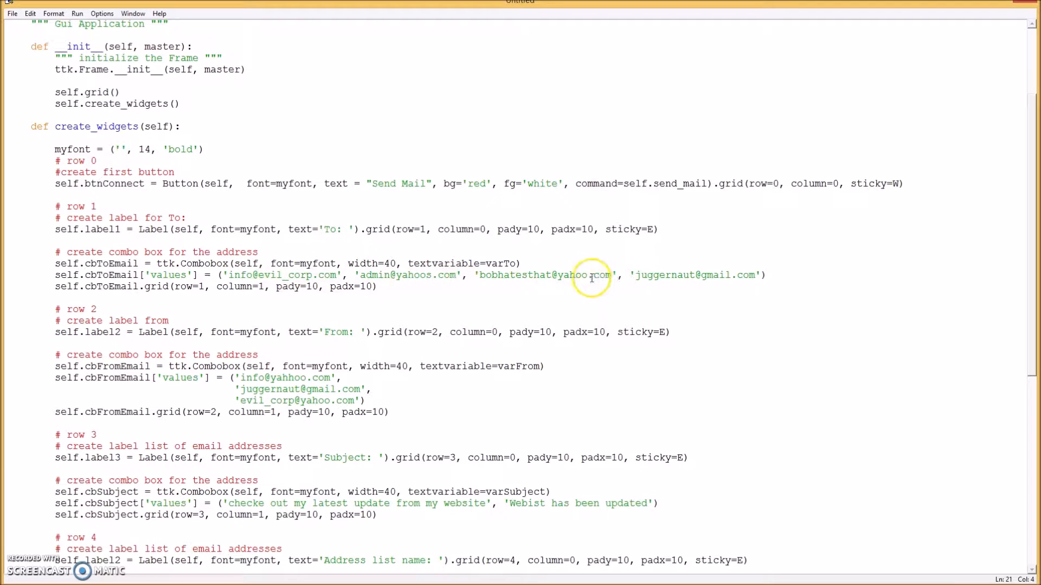
mouse_move(727, 274)
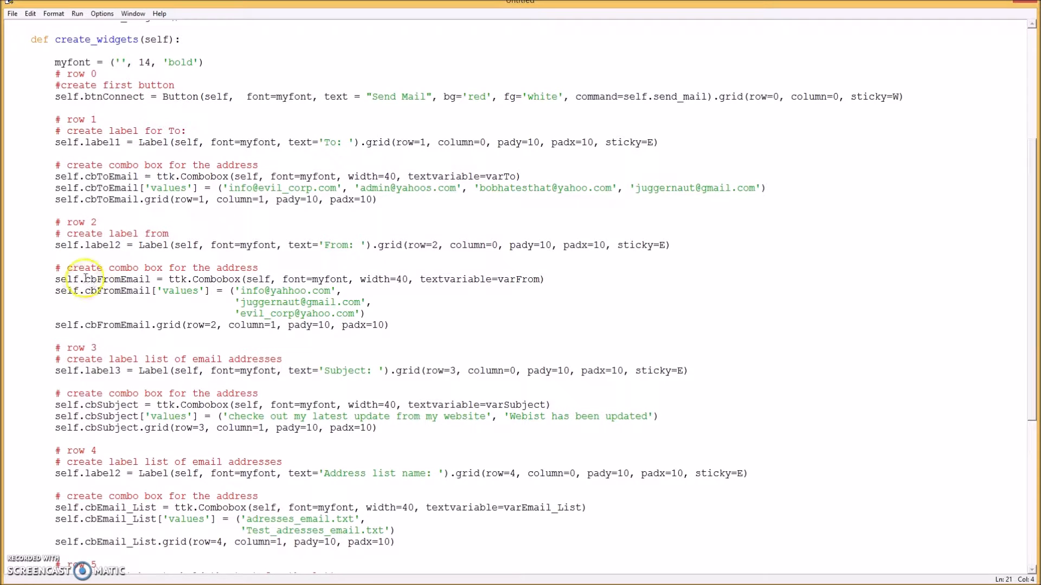
mouse_move(133, 279)
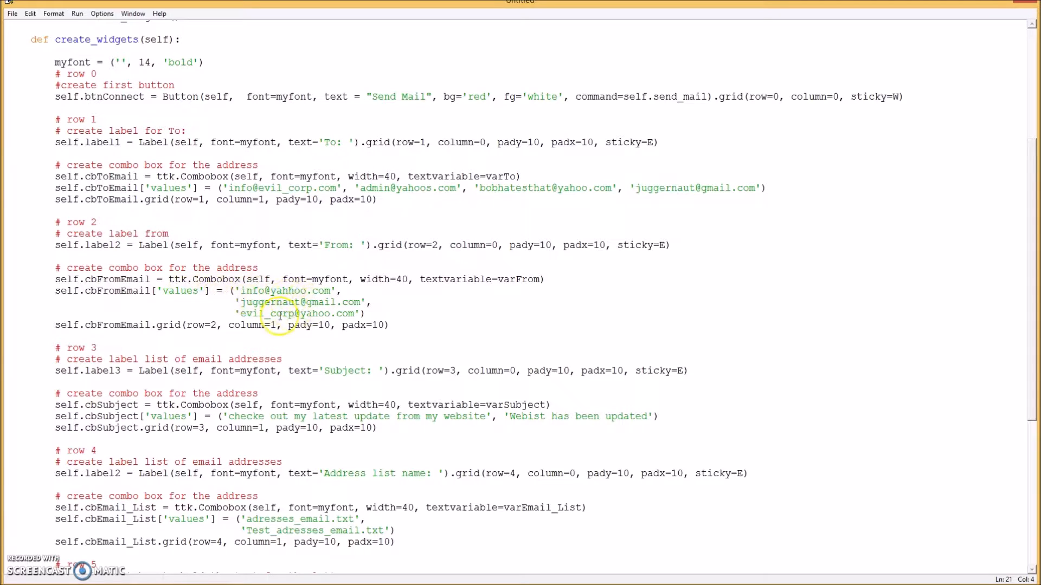
scroll(down, 3)
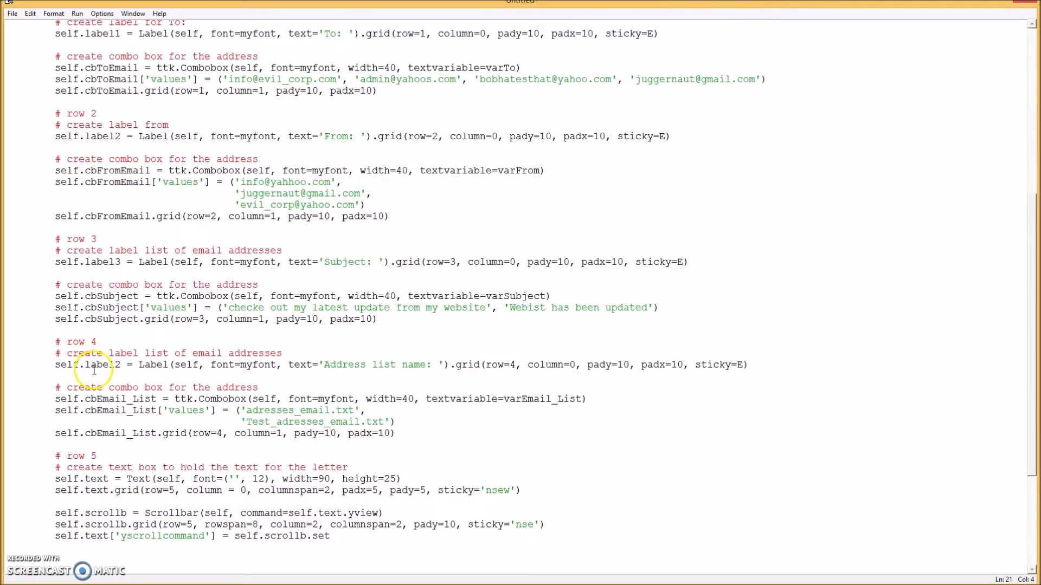
scroll(down, 3)
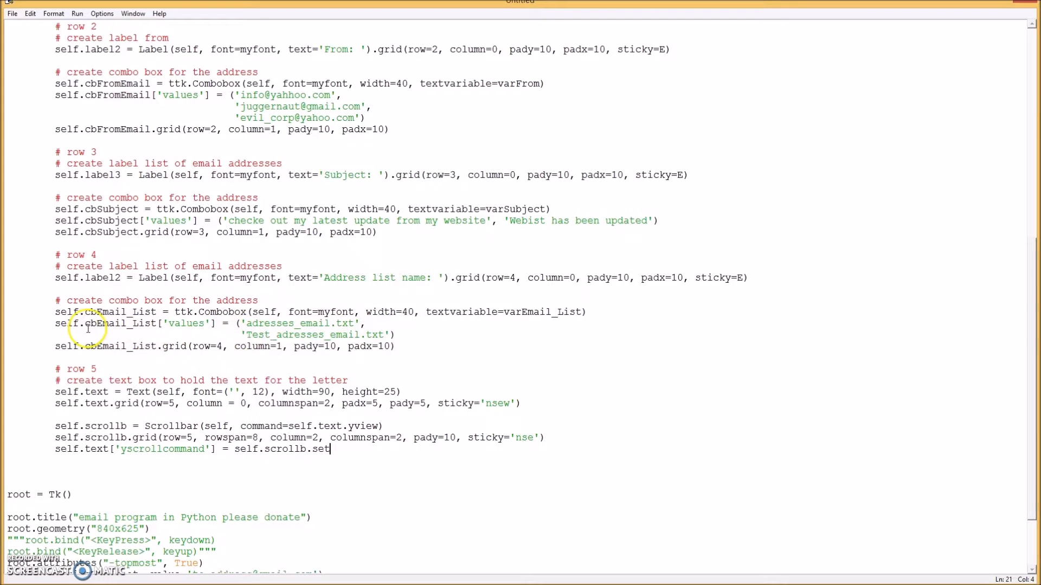
mouse_move(269, 330)
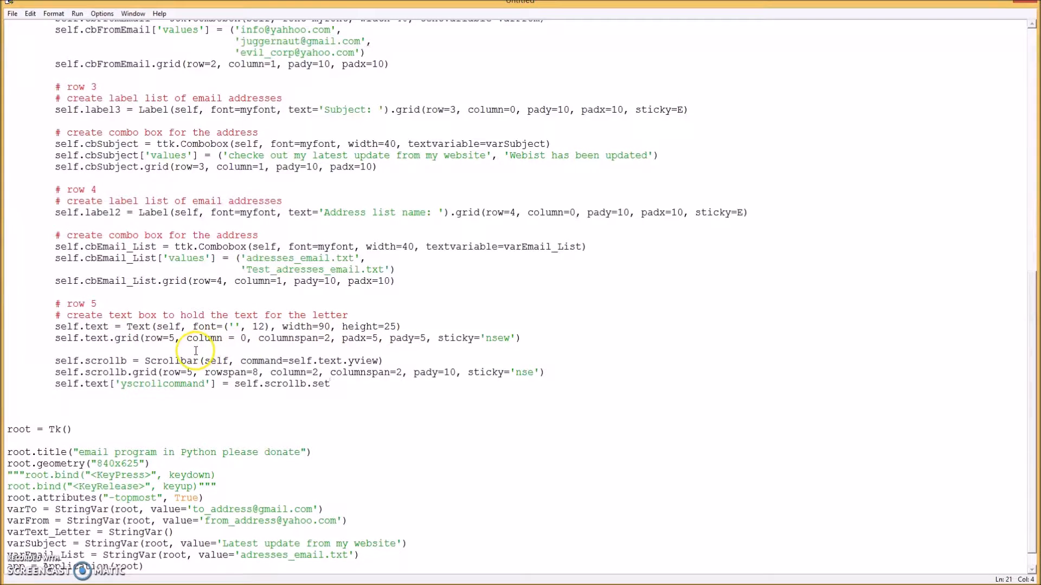
scroll(down, 3)
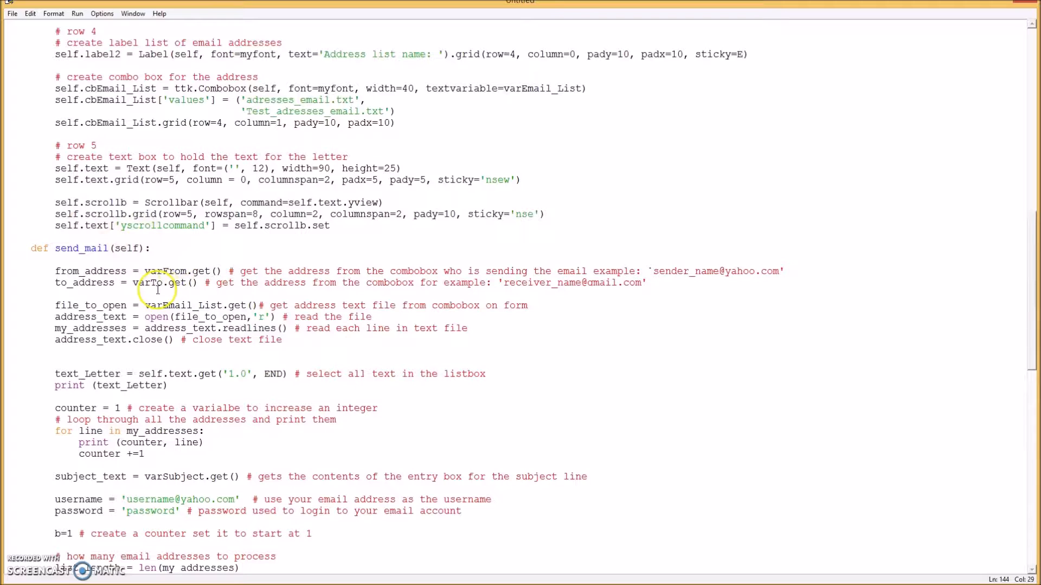
scroll(down, 3)
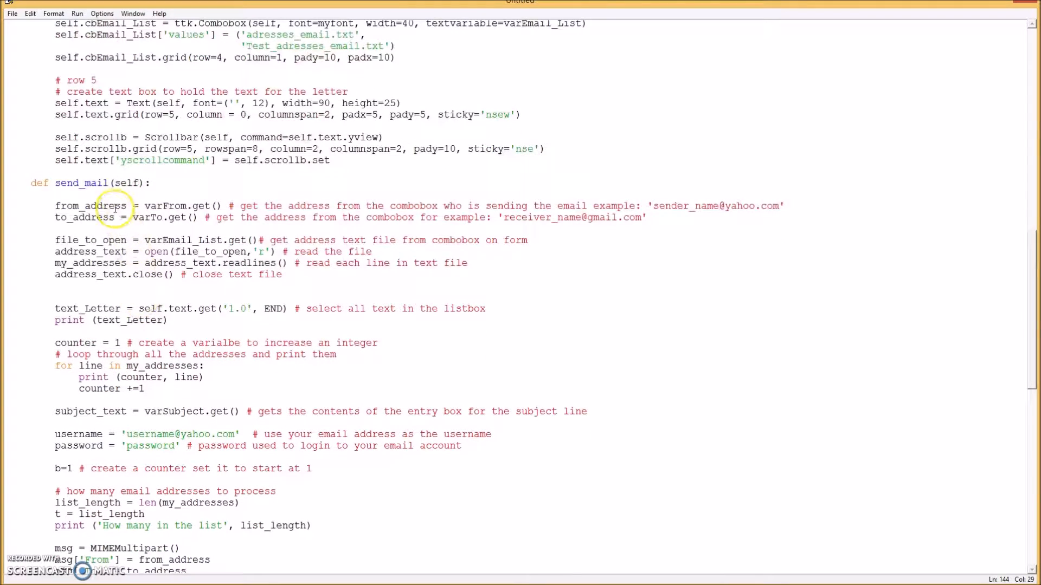
scroll(down, 3)
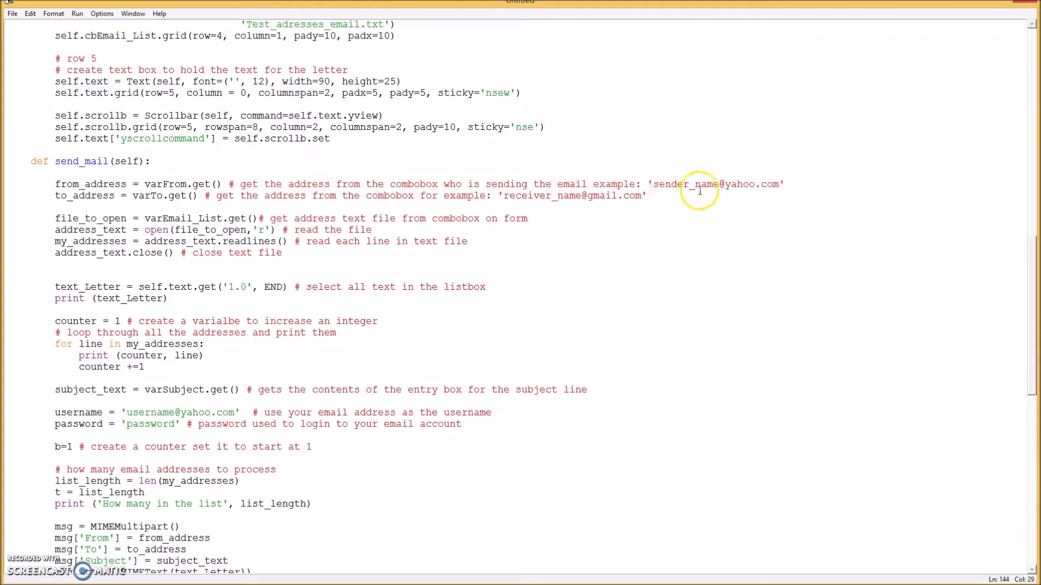
mouse_move(766, 191)
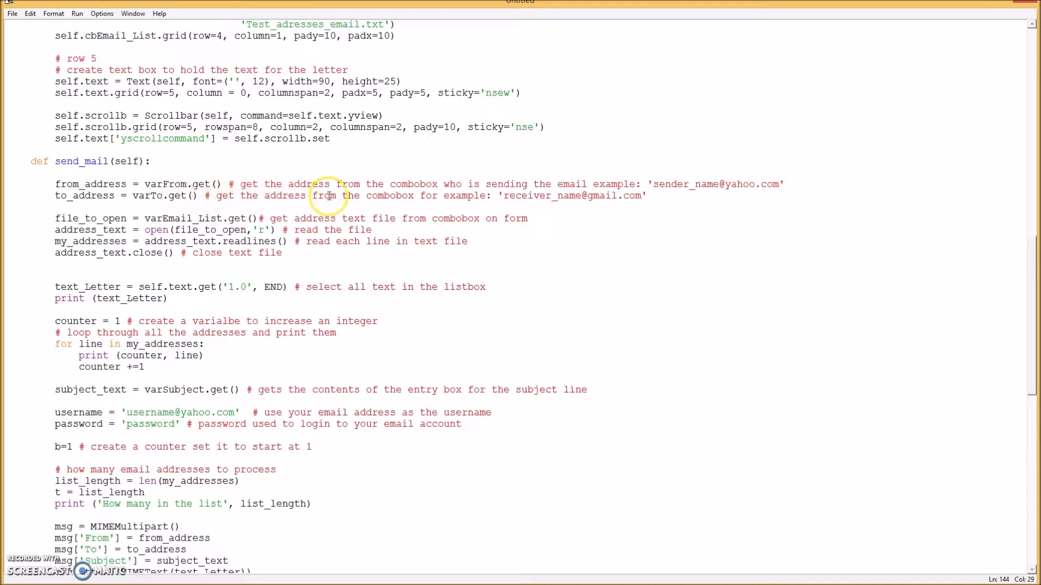
mouse_move(484, 199)
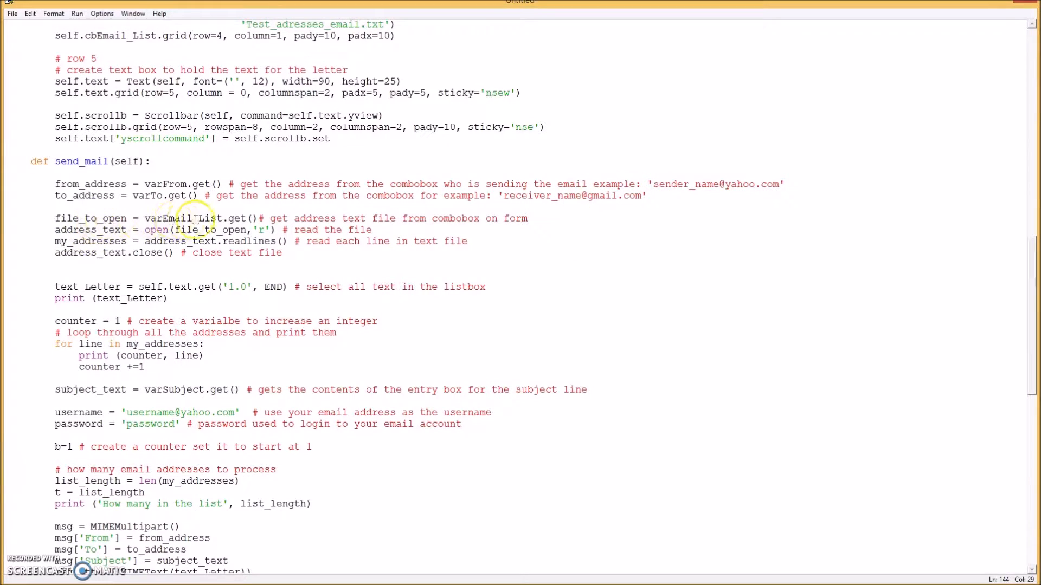
scroll(down, 3)
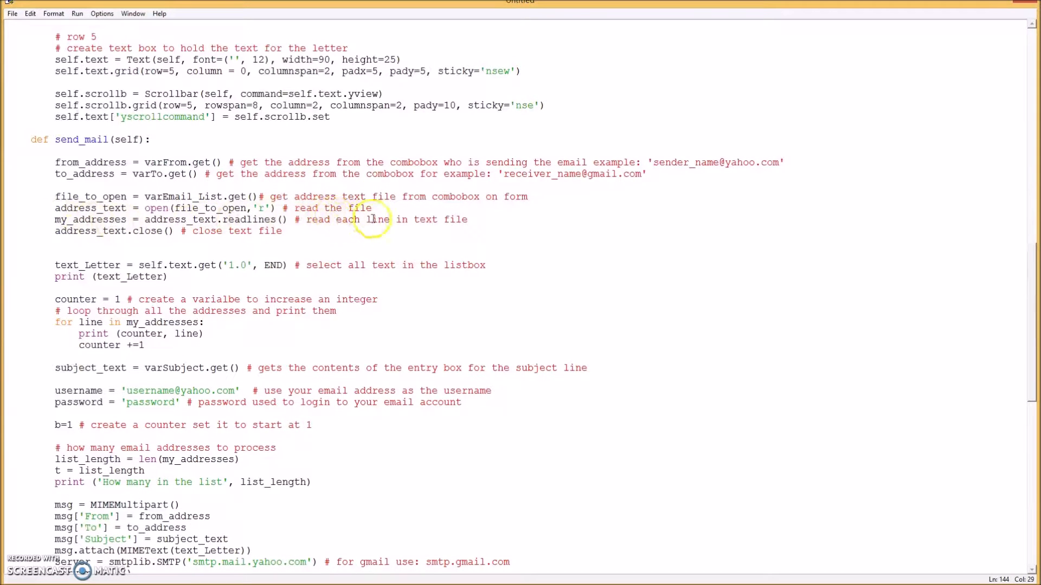
mouse_move(463, 227)
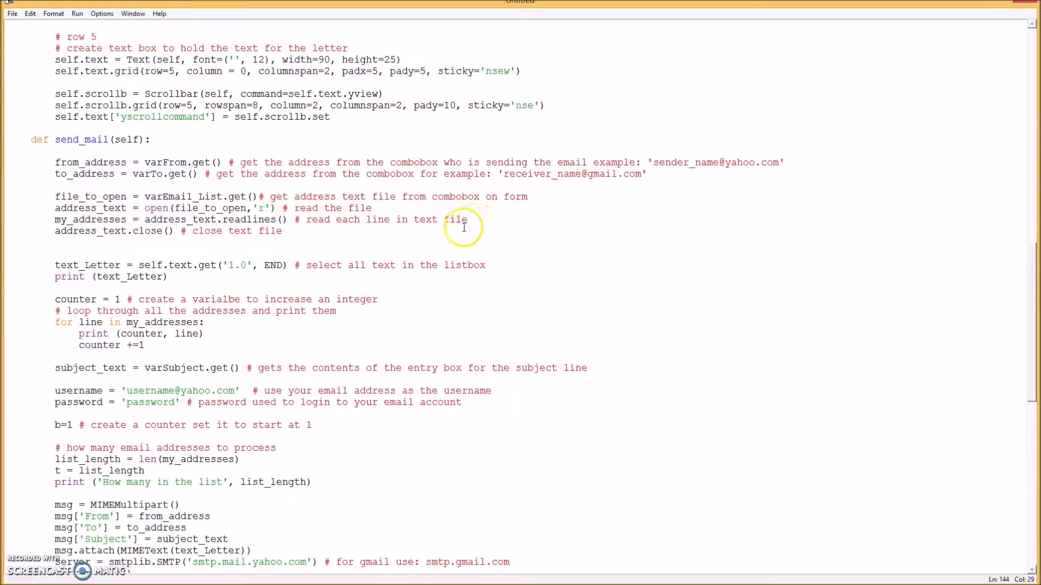
mouse_move(103, 219)
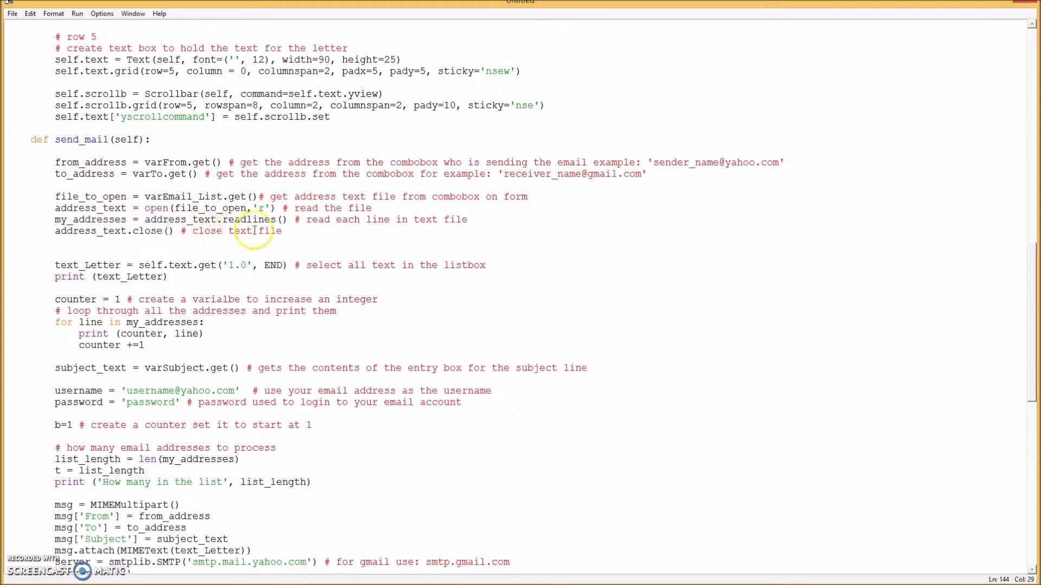
scroll(down, 3)
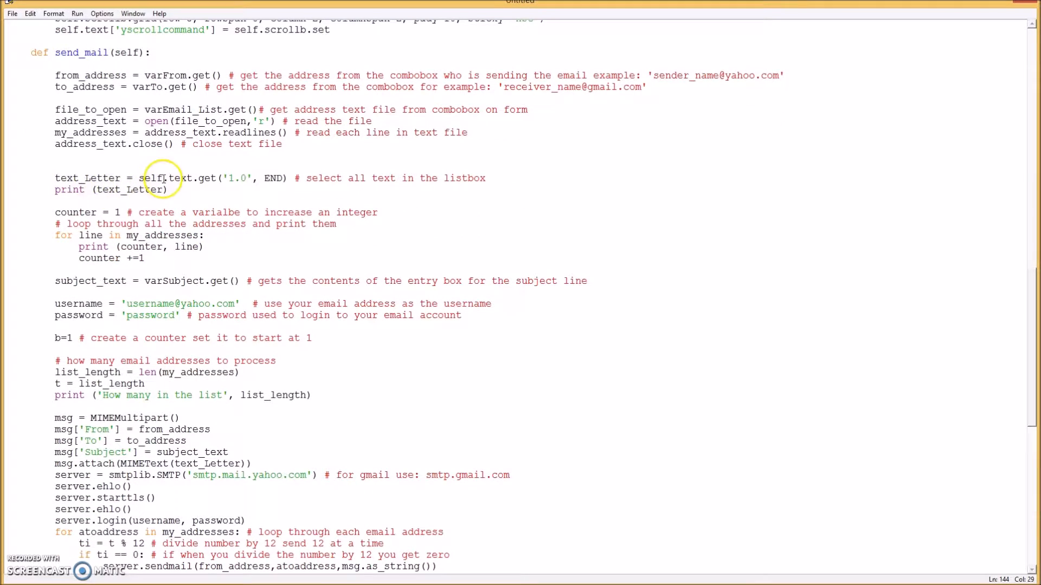
mouse_move(473, 190)
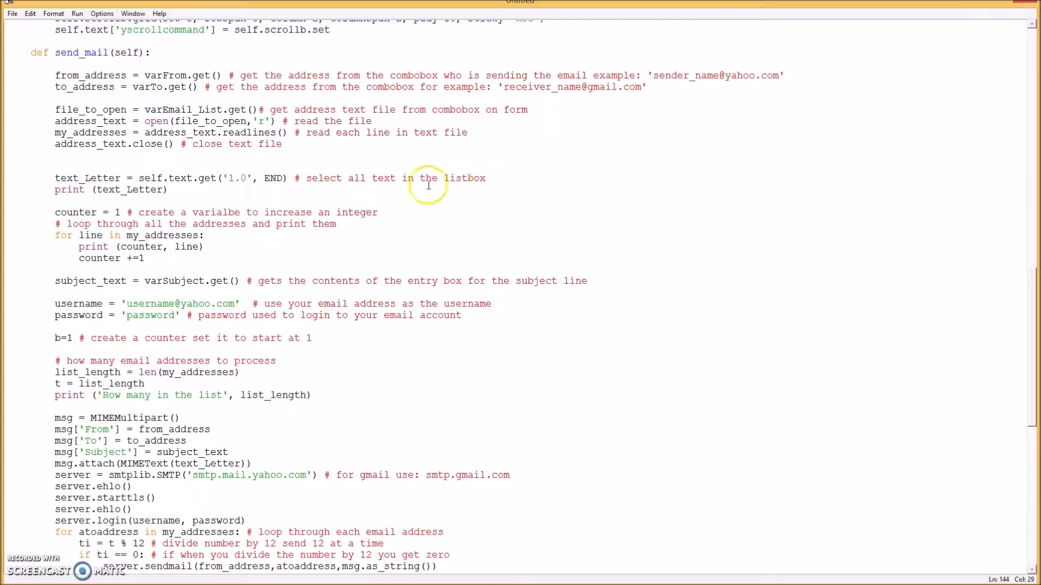
scroll(down, 3)
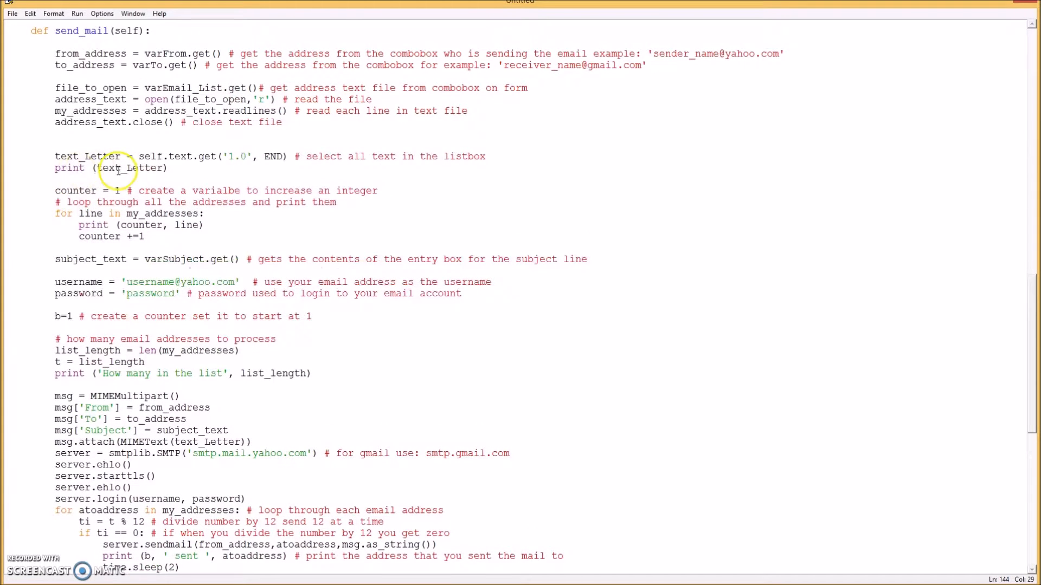
Delete the print(text_Letter) line from send_mail.
double_click(119, 168)
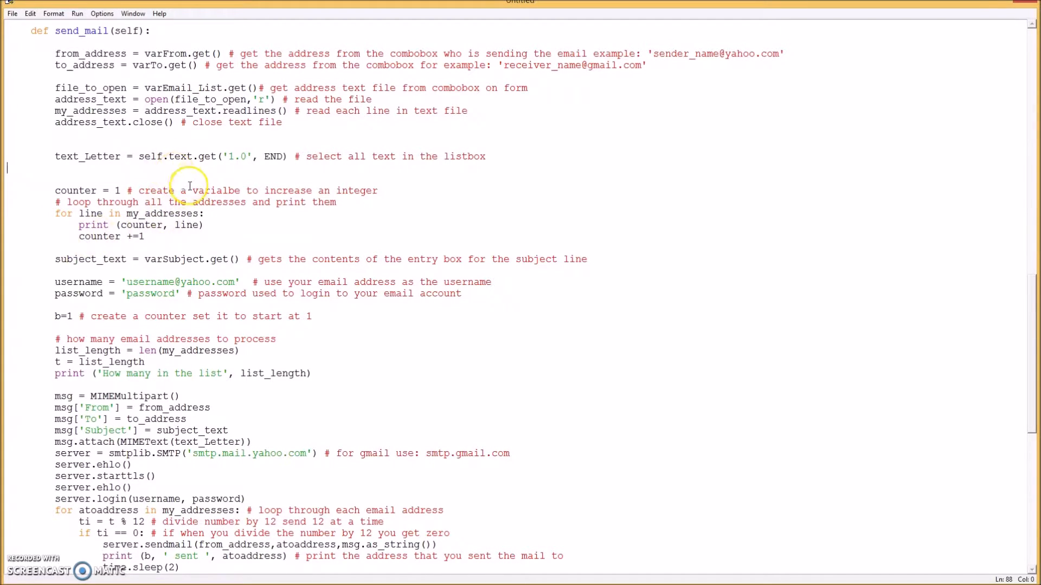
mouse_move(329, 211)
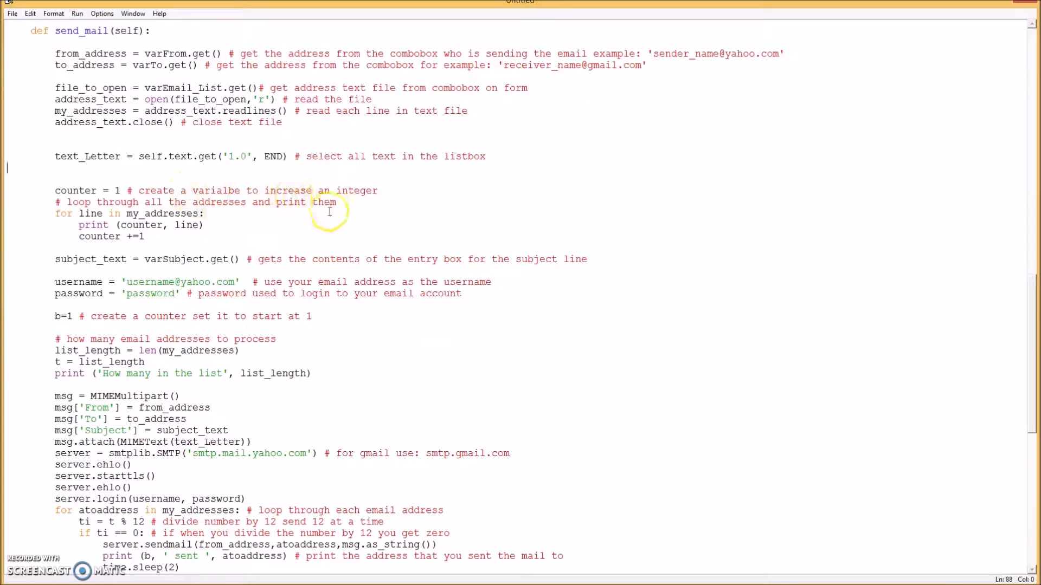
mouse_move(86, 213)
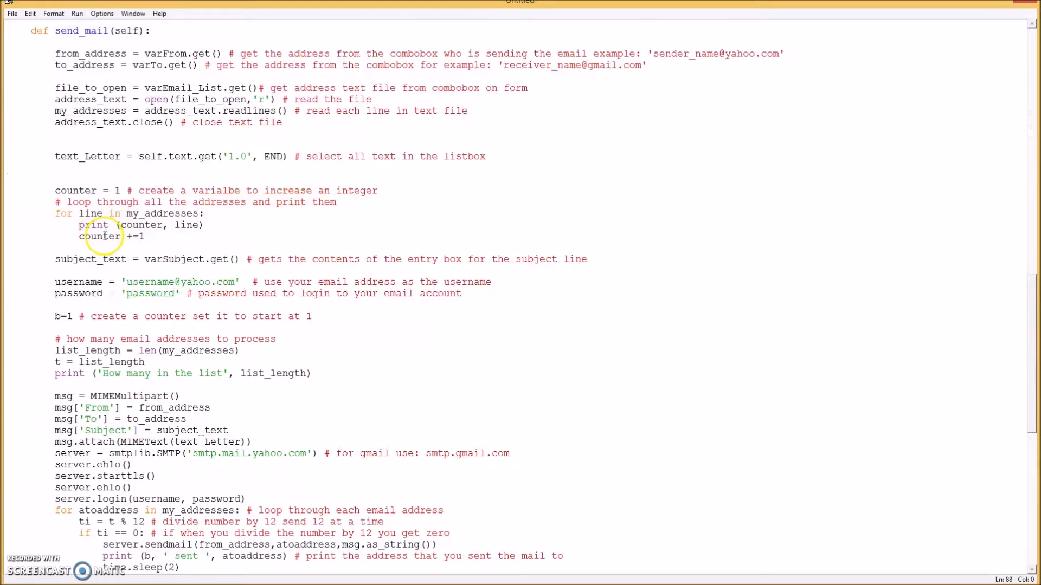
scroll(down, 3)
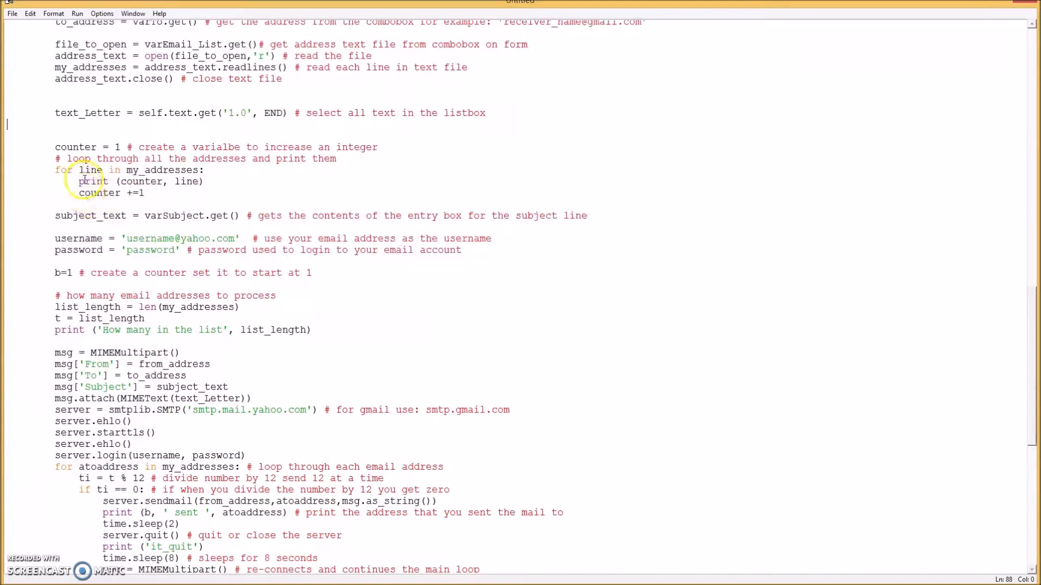
scroll(down, 3)
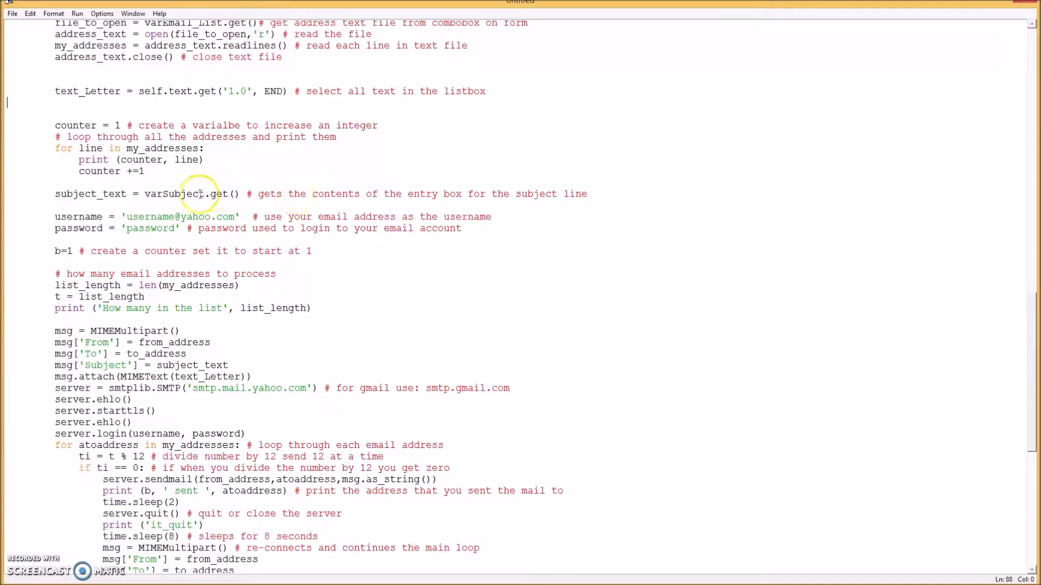
mouse_move(391, 194)
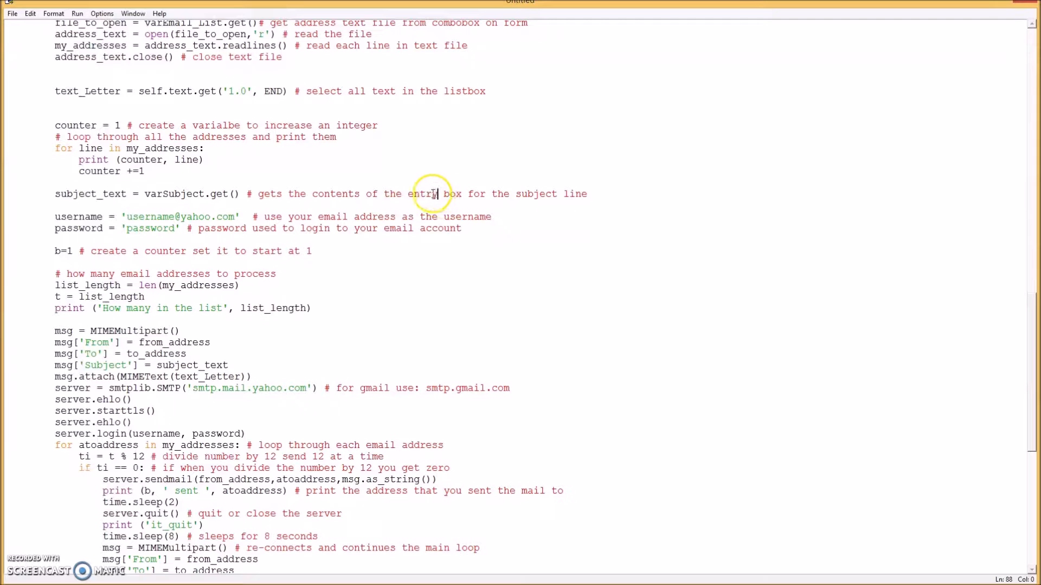
Change 'entry' to 'combo' in the subject_text comment.
double_click(422, 195)
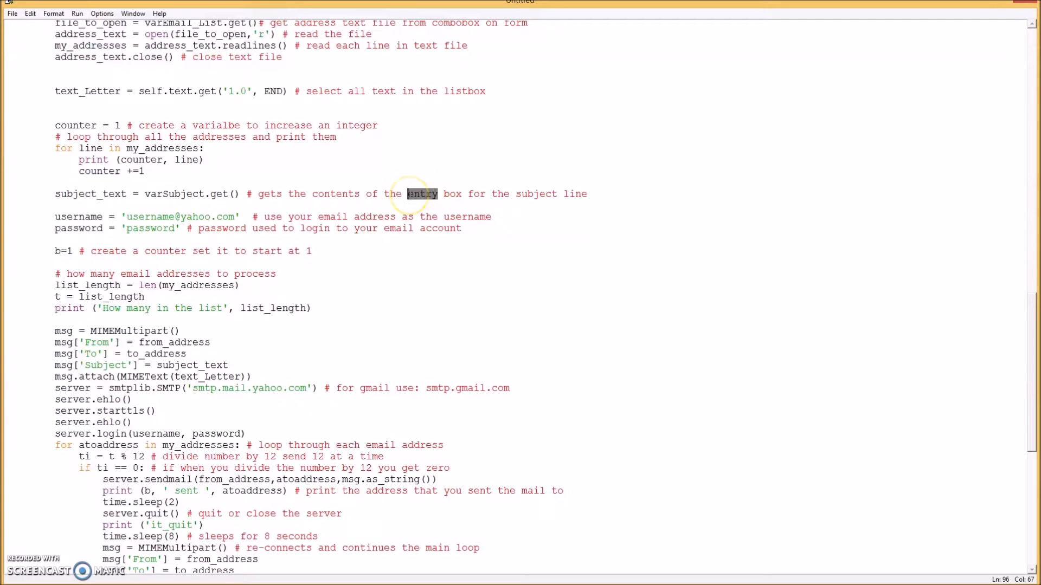
text(combo)
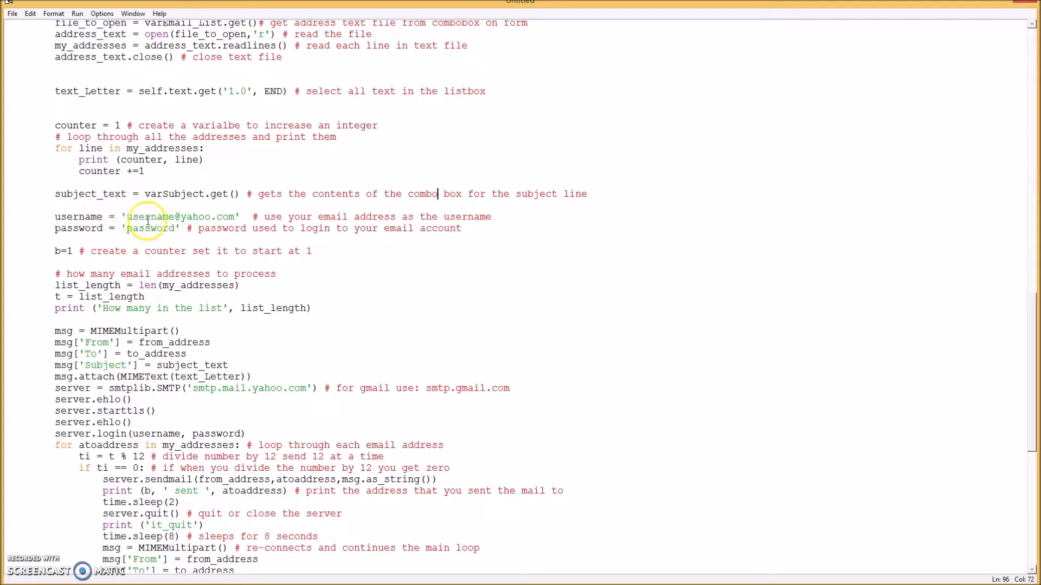
mouse_move(153, 216)
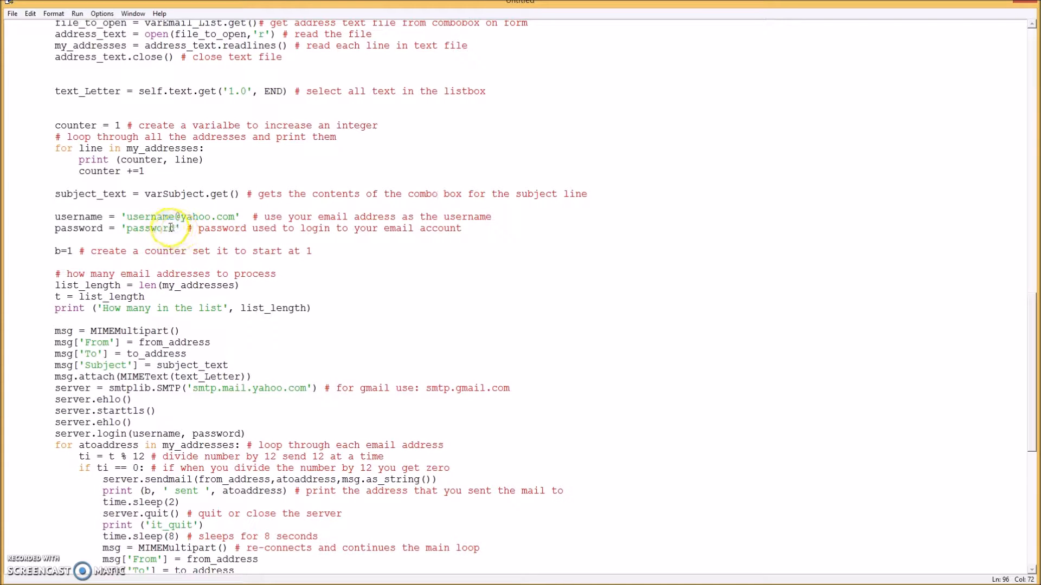
scroll(down, 3)
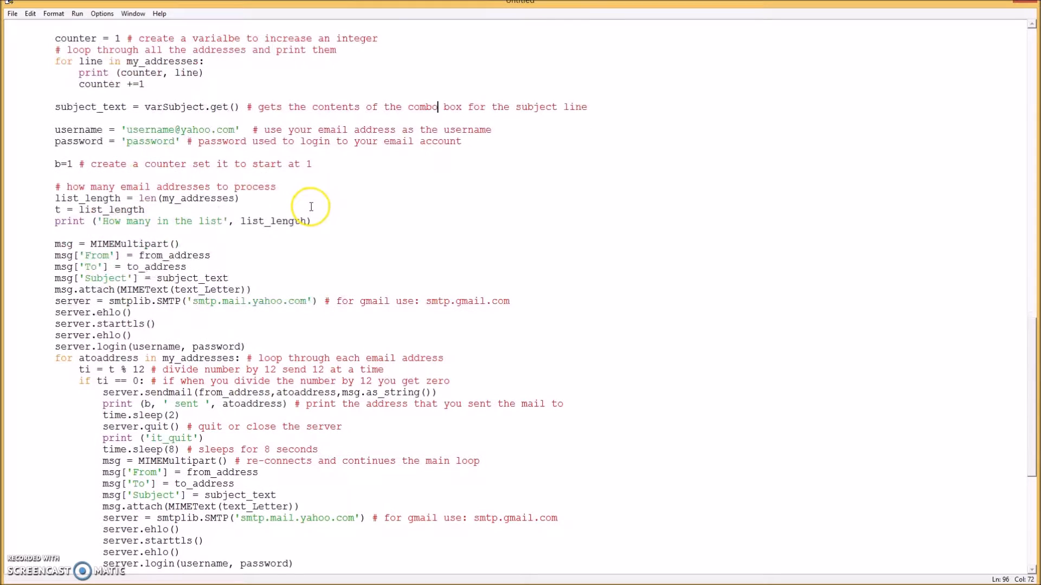
scroll(down, 3)
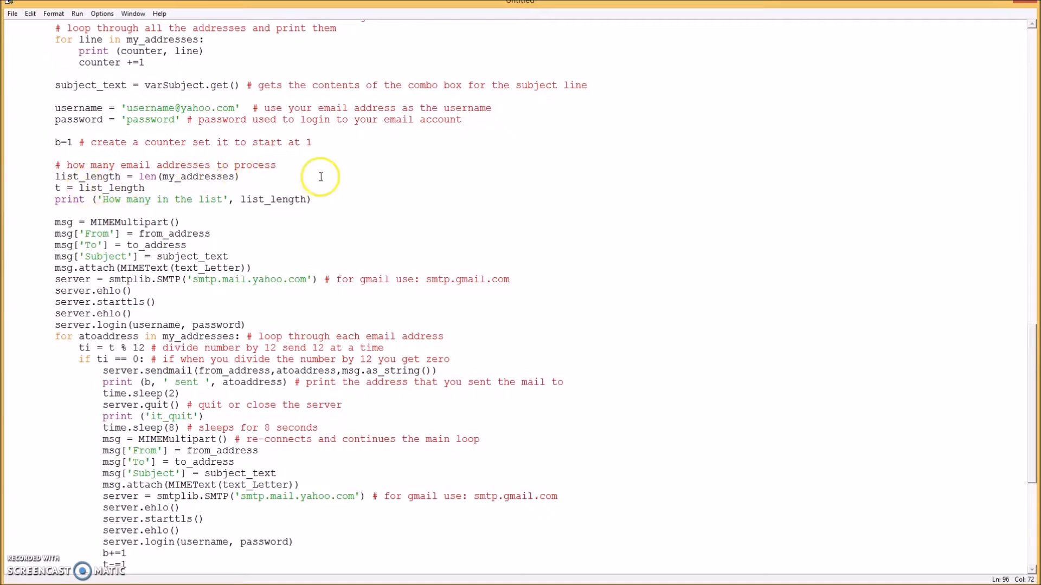
scroll(down, 3)
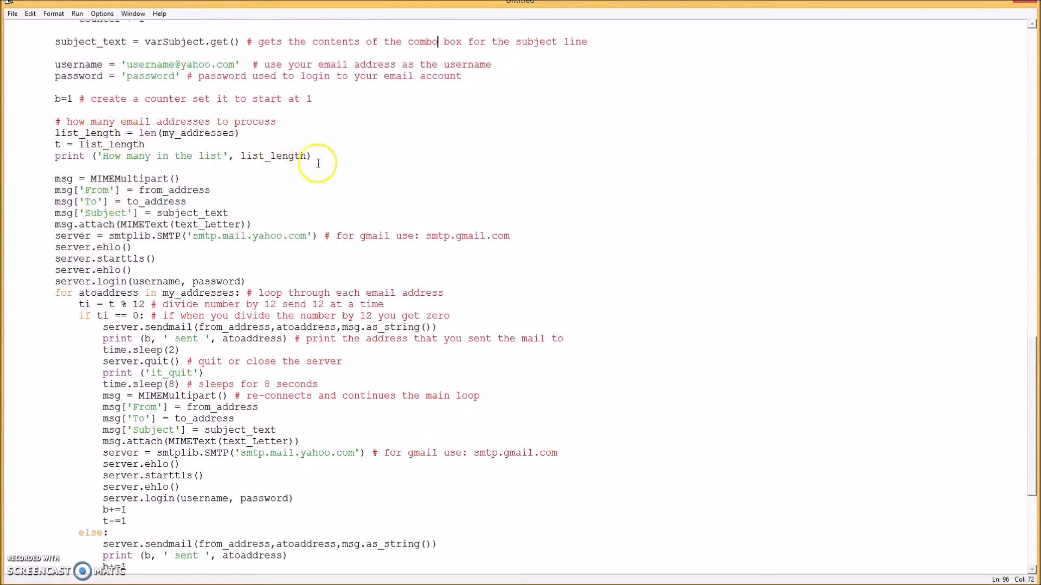
scroll(down, 3)
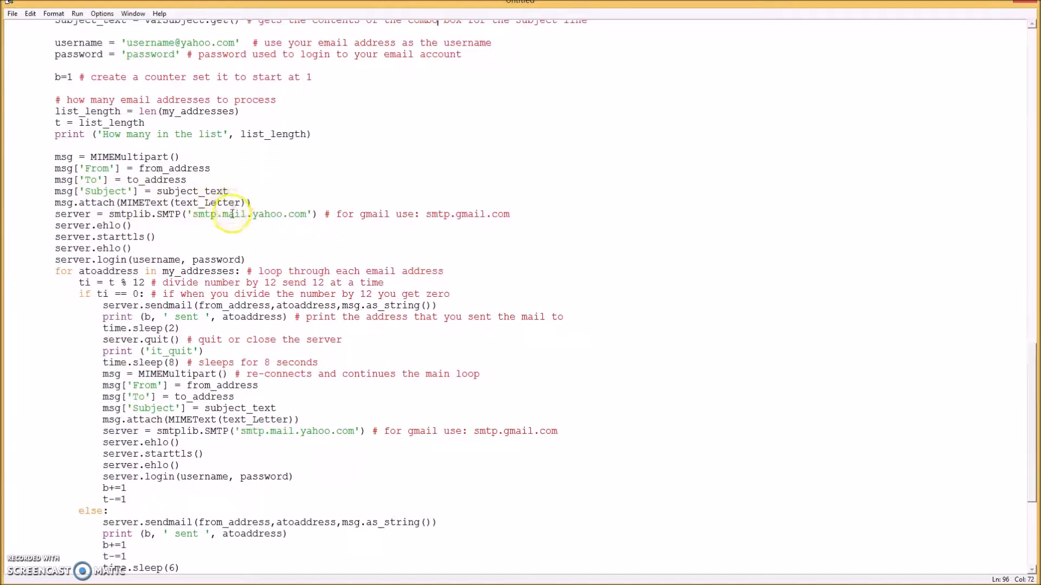
scroll(down, 3)
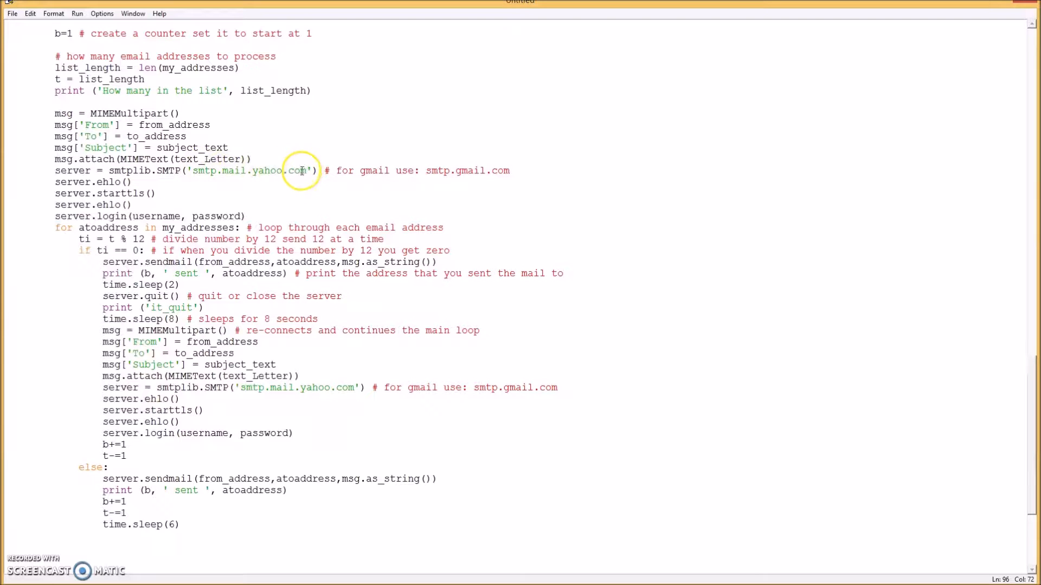
mouse_move(199, 170)
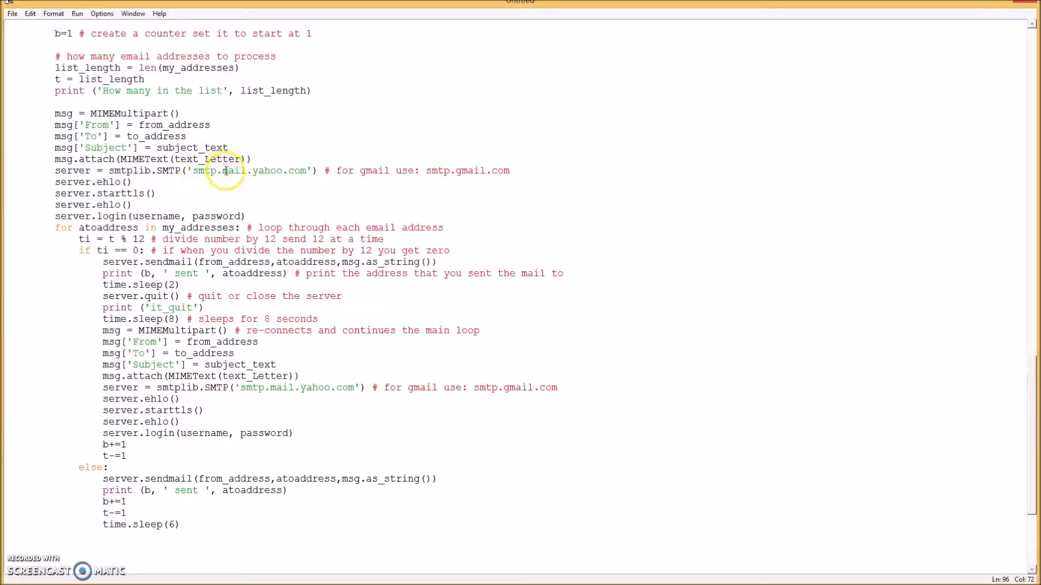
mouse_move(478, 171)
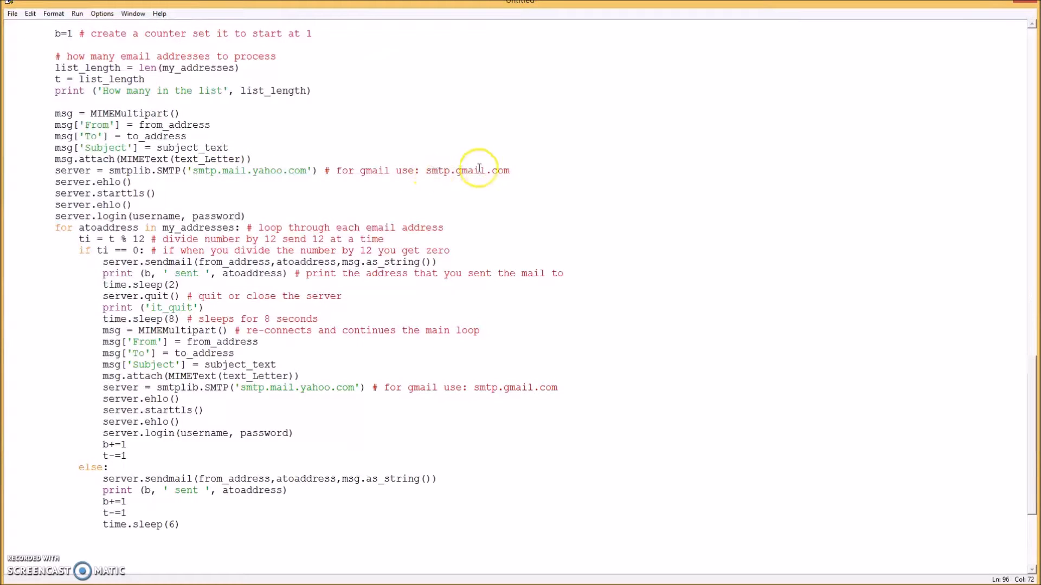
mouse_move(335, 176)
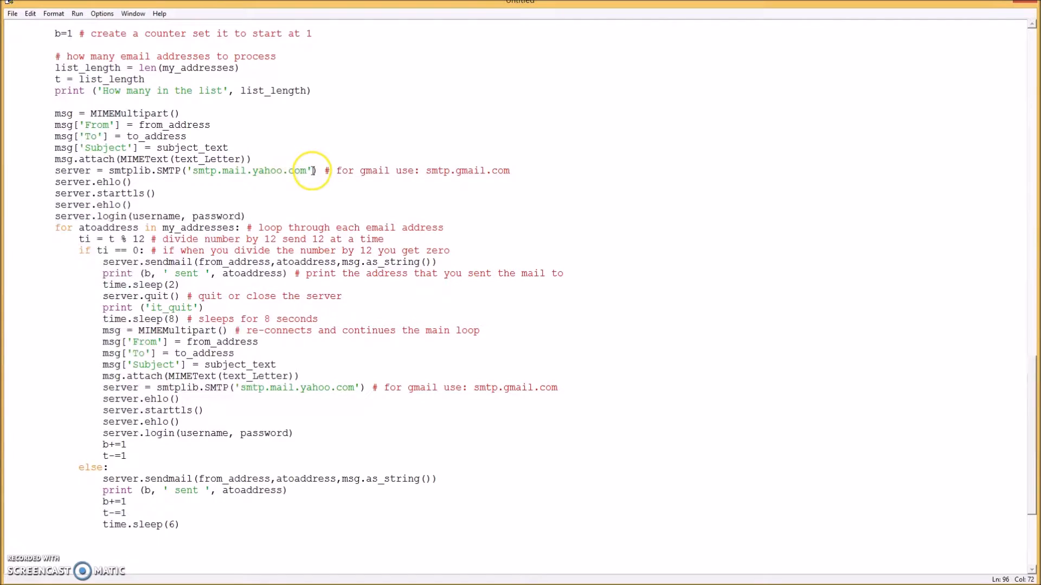
mouse_move(497, 169)
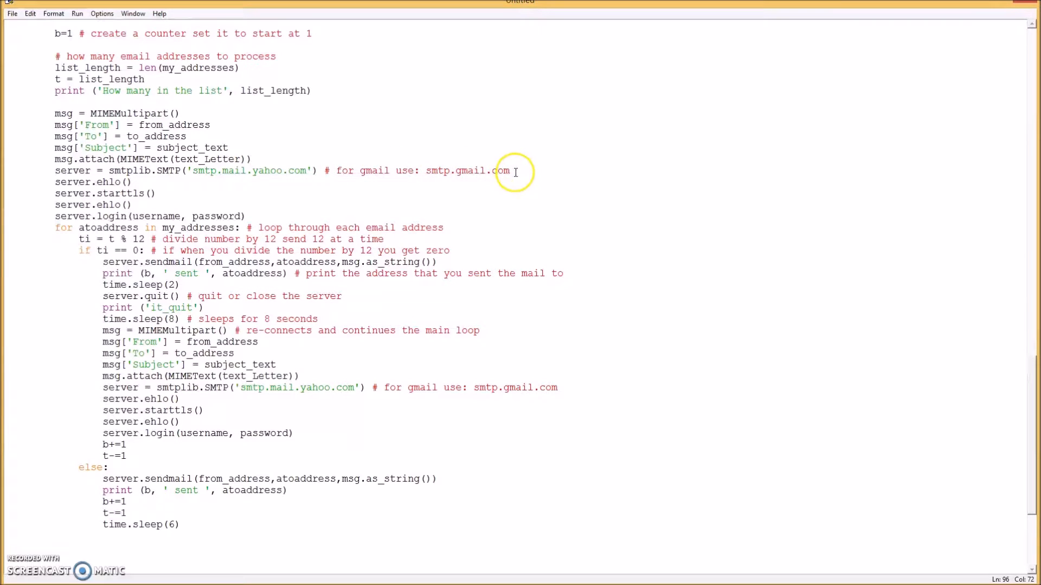
mouse_move(271, 183)
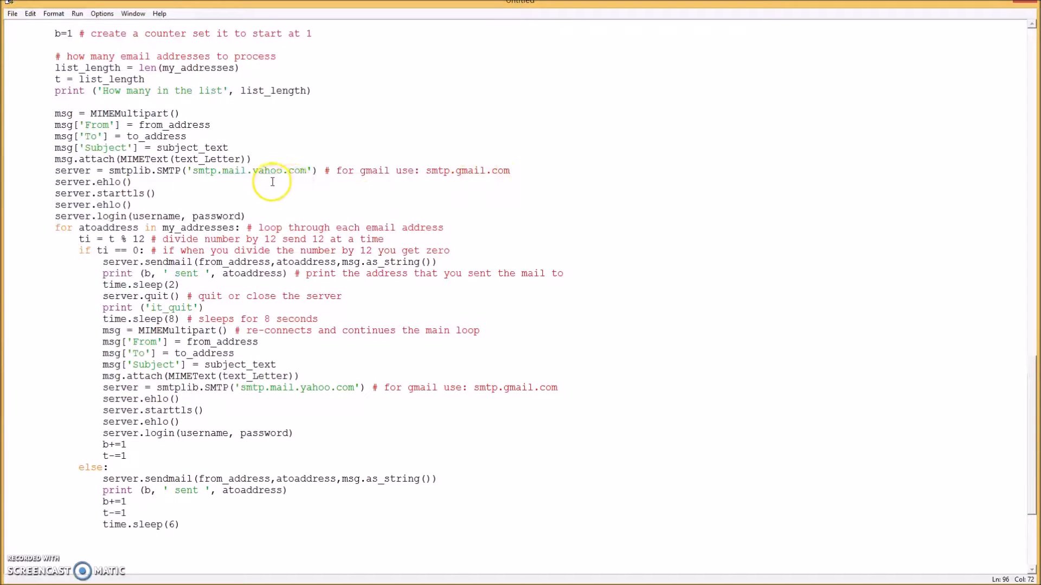
mouse_move(234, 171)
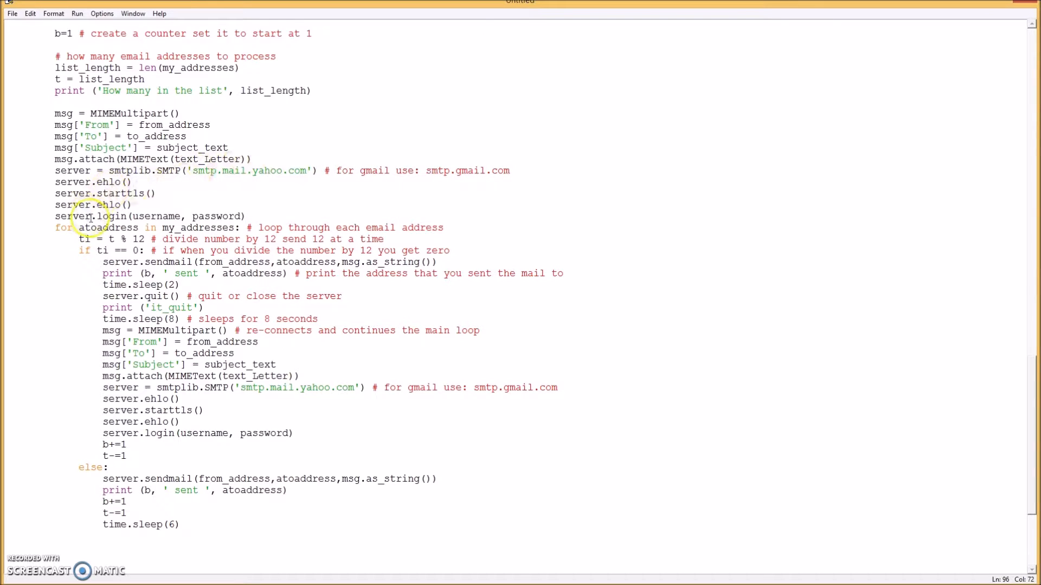
scroll(down, 3)
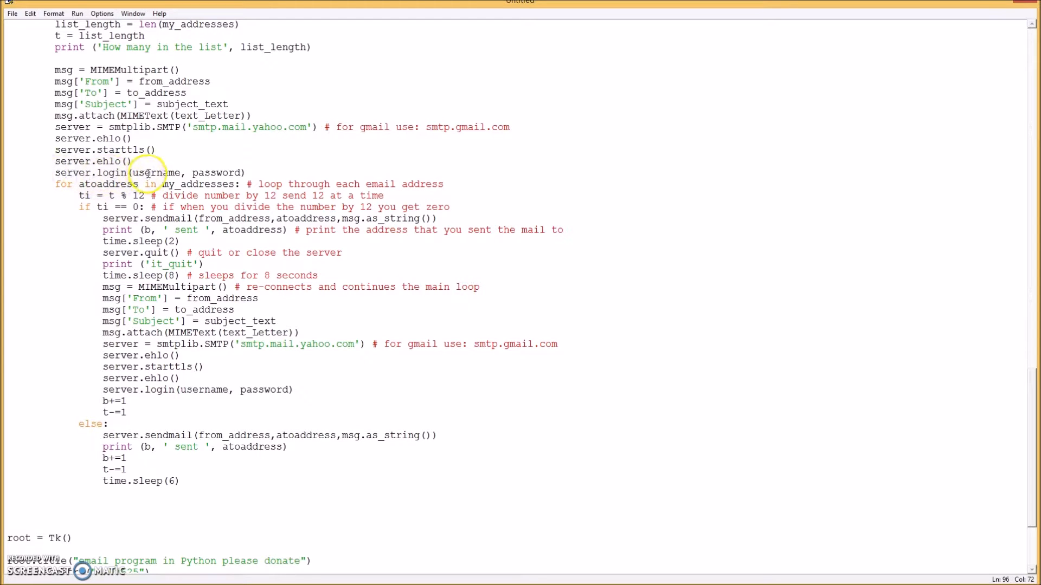
scroll(up, 3)
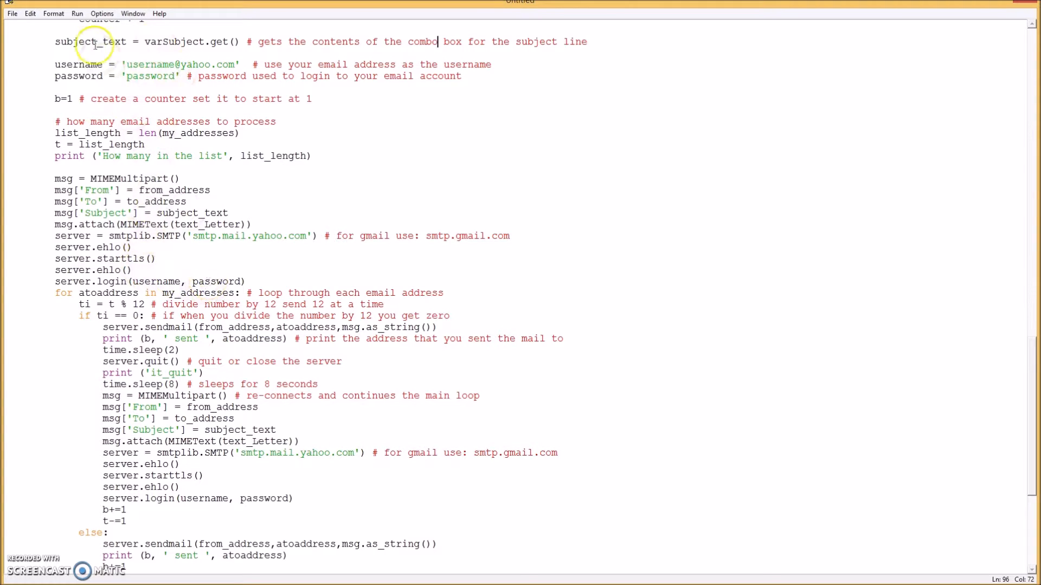
scroll(down, 3)
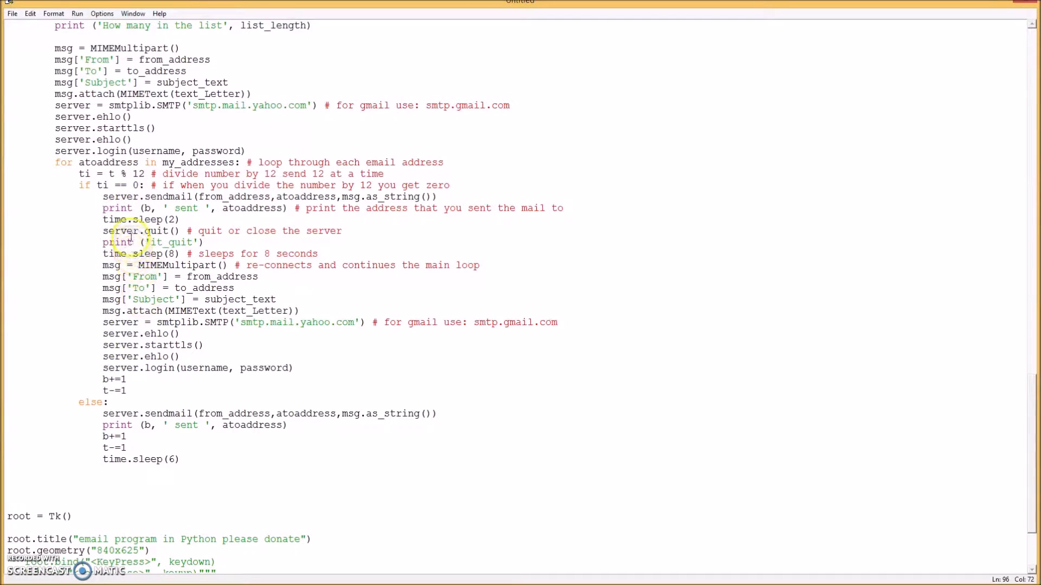
mouse_move(231, 215)
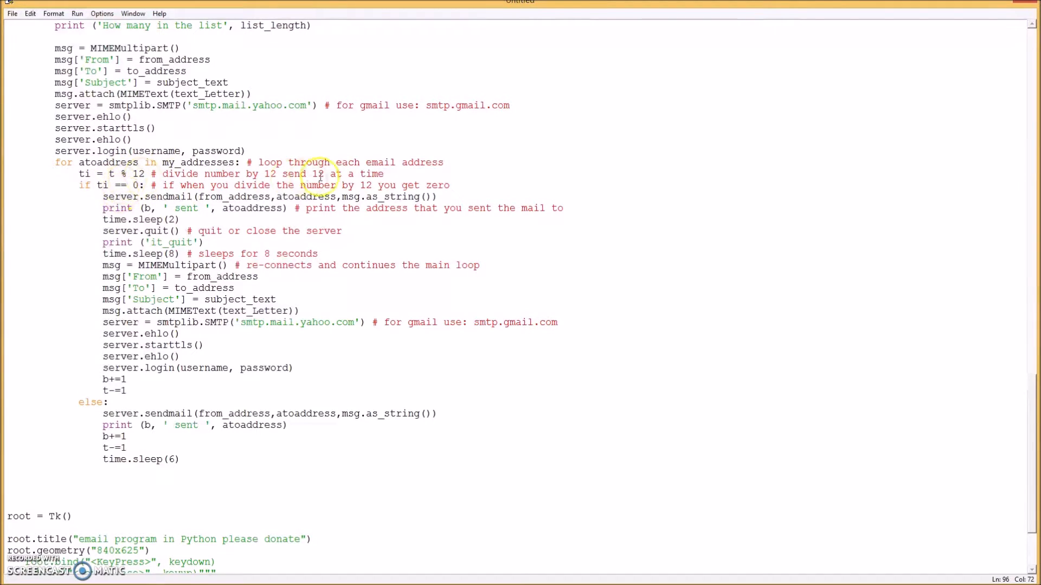
mouse_move(172, 231)
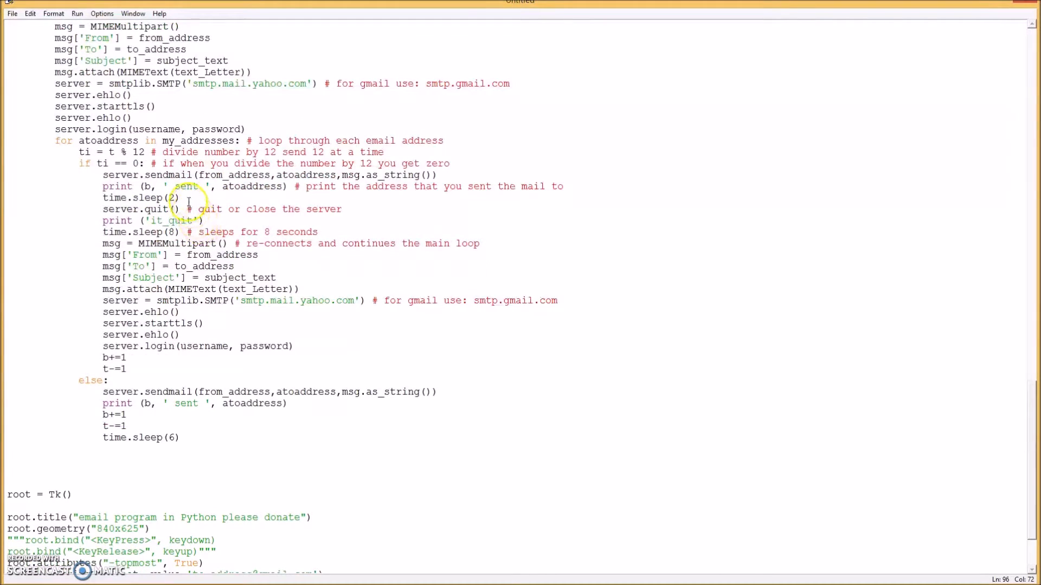
scroll(down, 3)
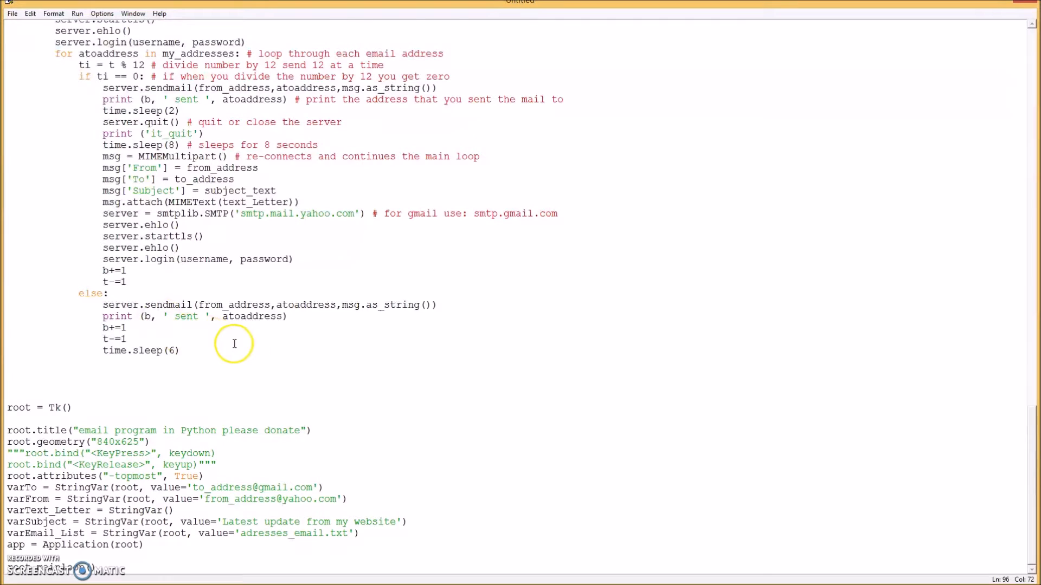
scroll(down, 3)
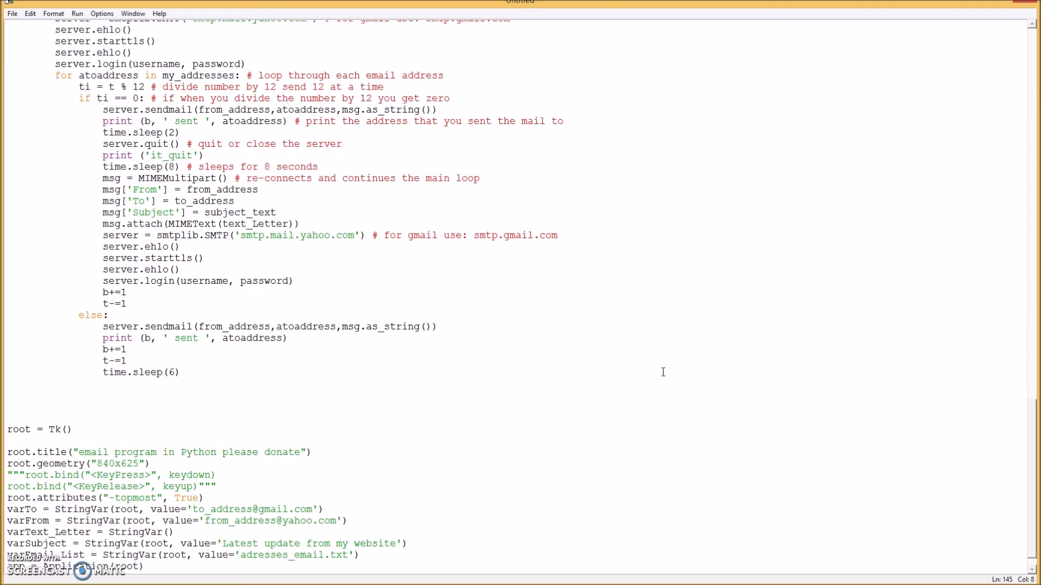
Add server.quit() at the end of the send loop.
text(server.)
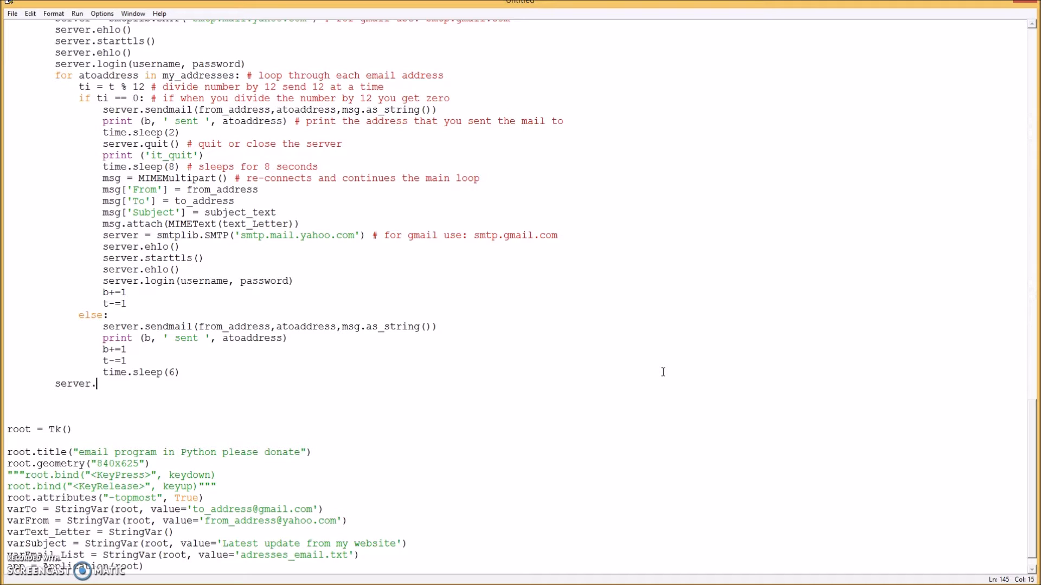
text(qui)
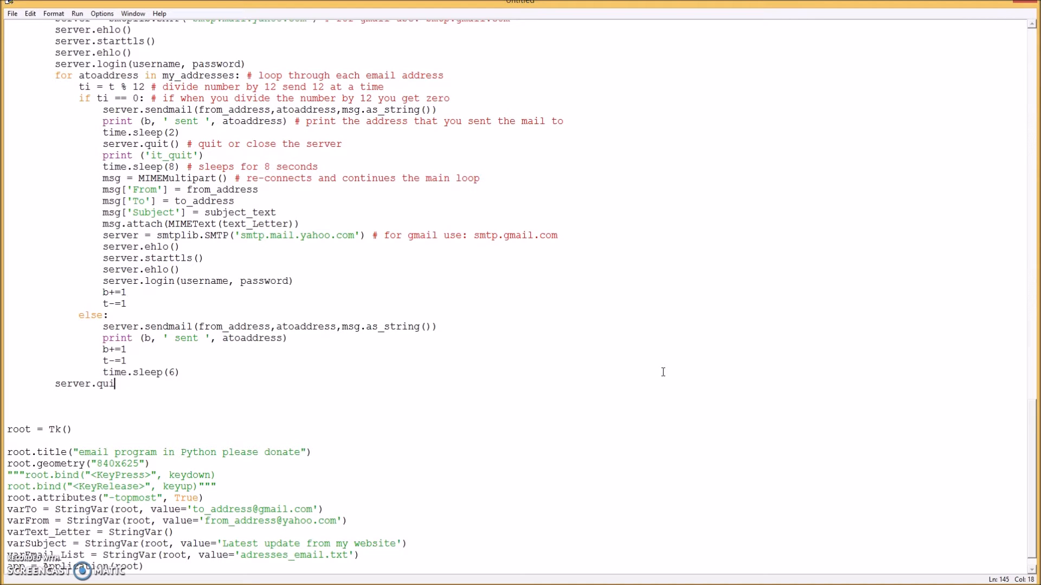
text(t)
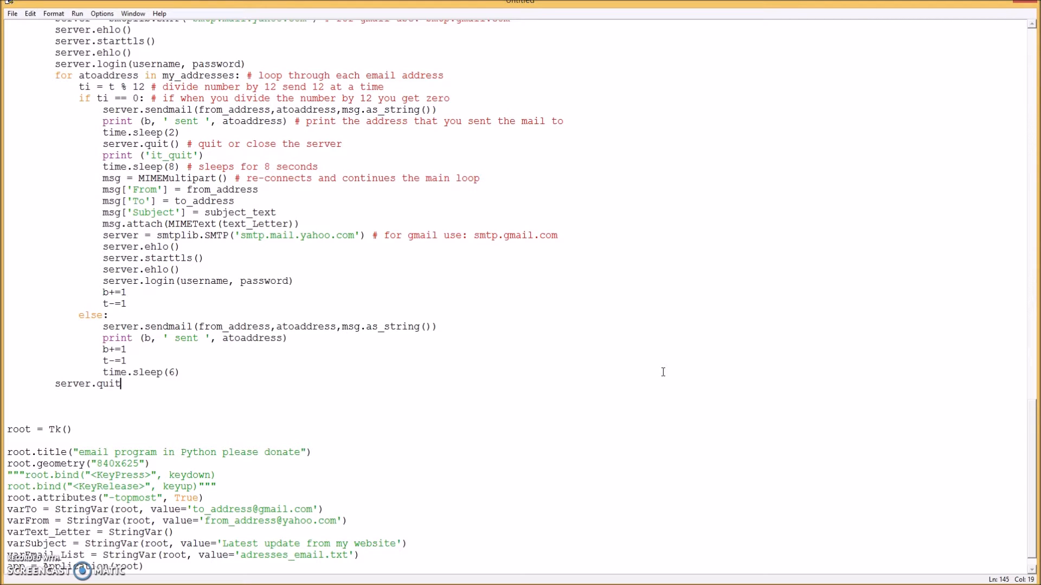
text(())
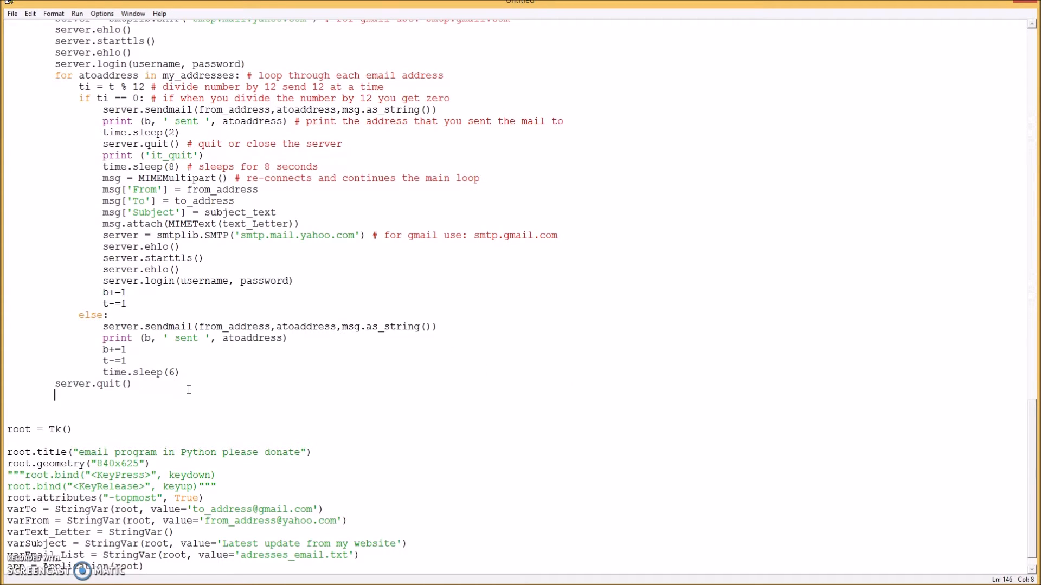
Add print('Done') after server.quit().
text(P)
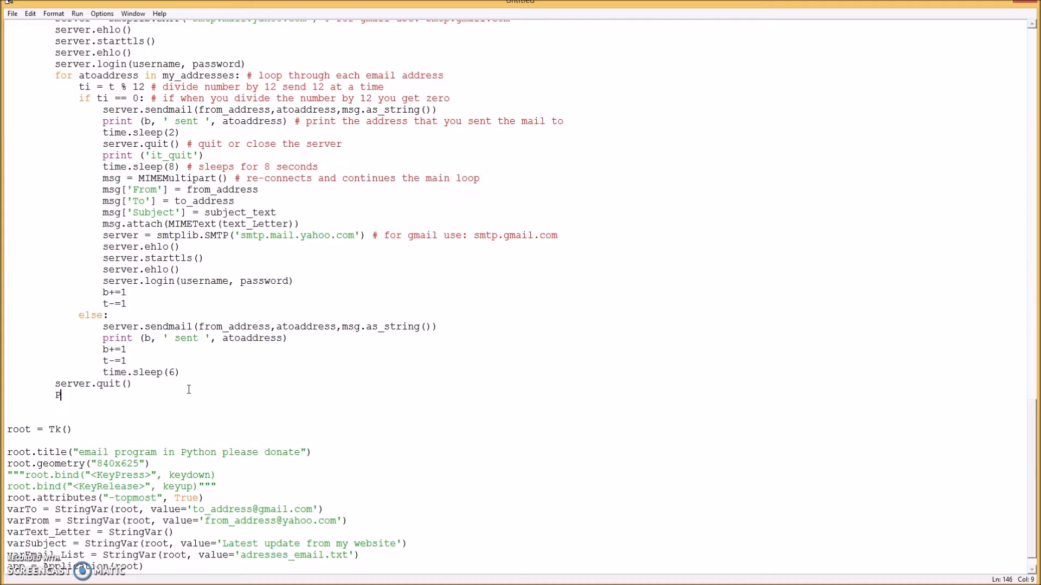
text(rint)
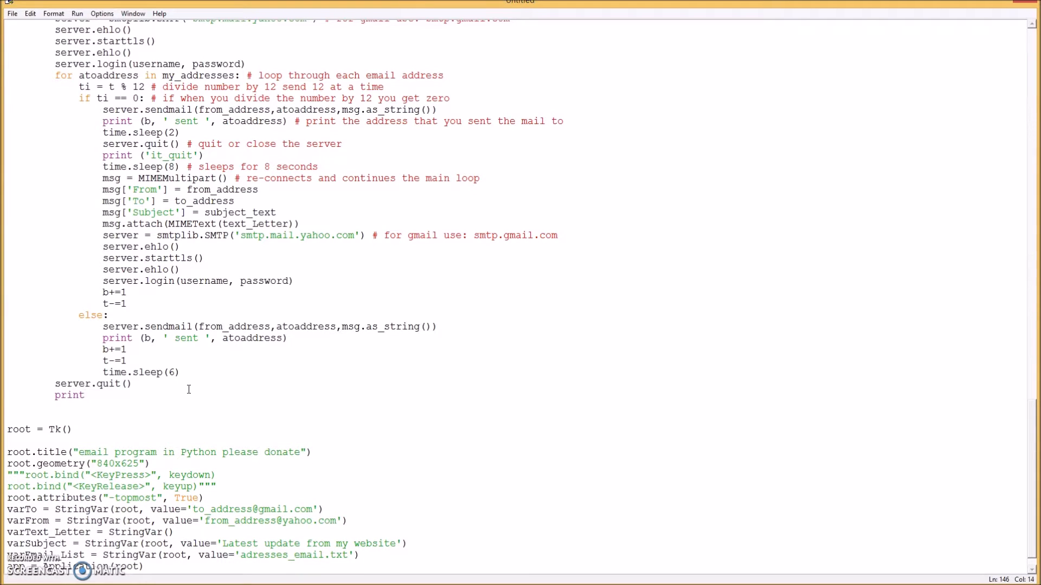
text(())
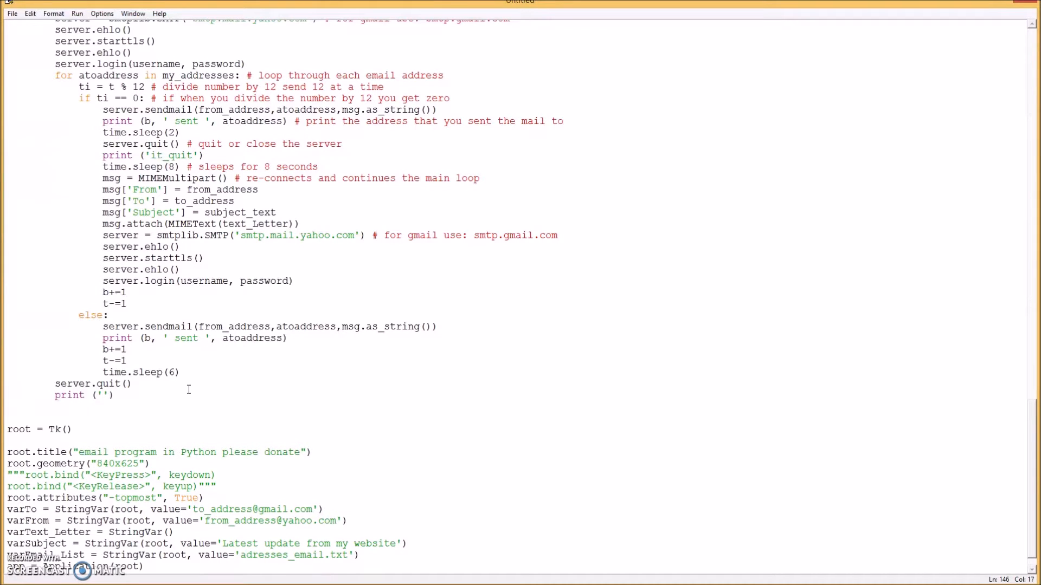
click(100, 395)
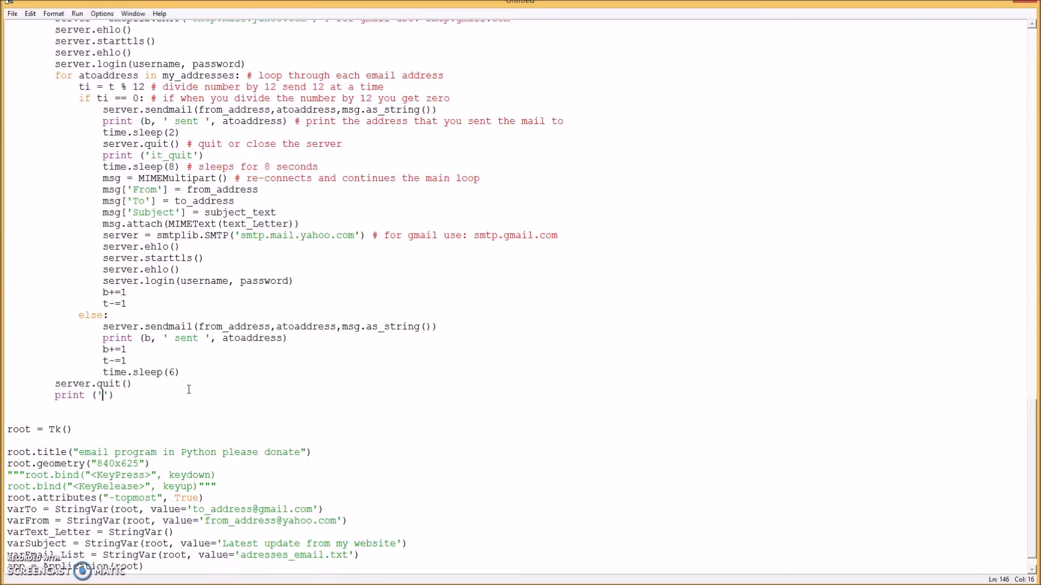
text(D)
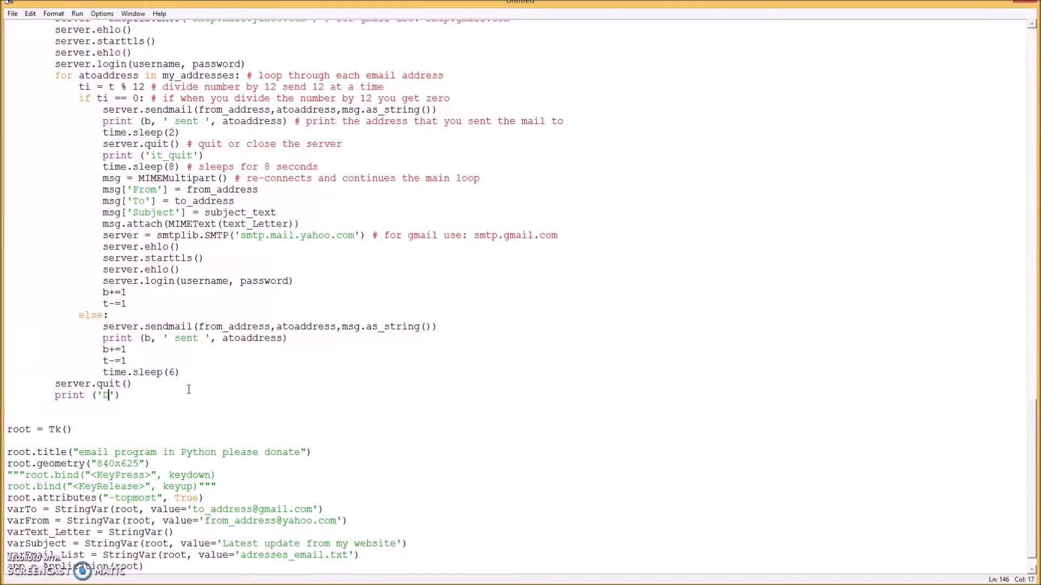
text(one)
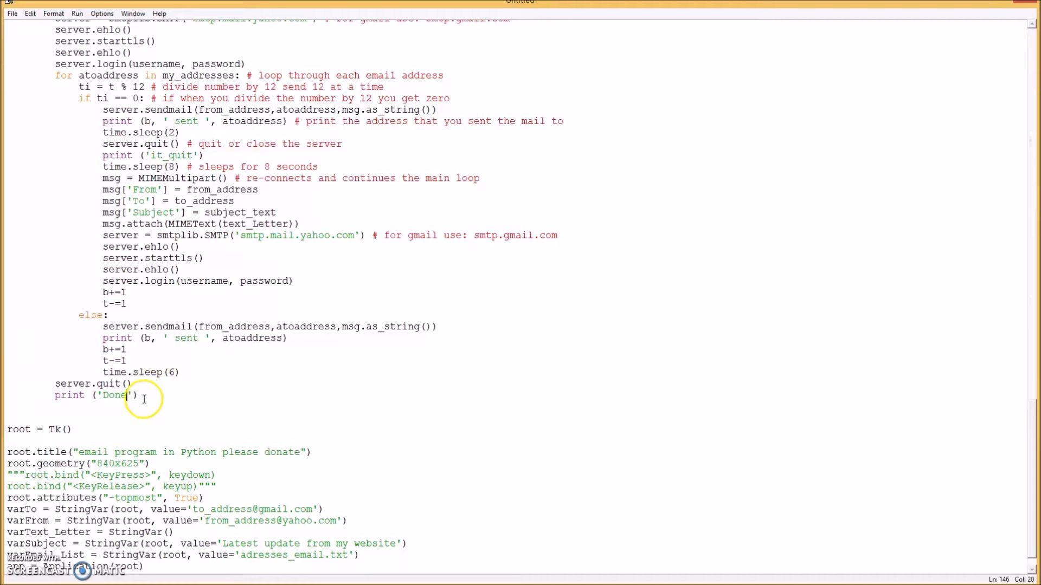
mouse_move(174, 405)
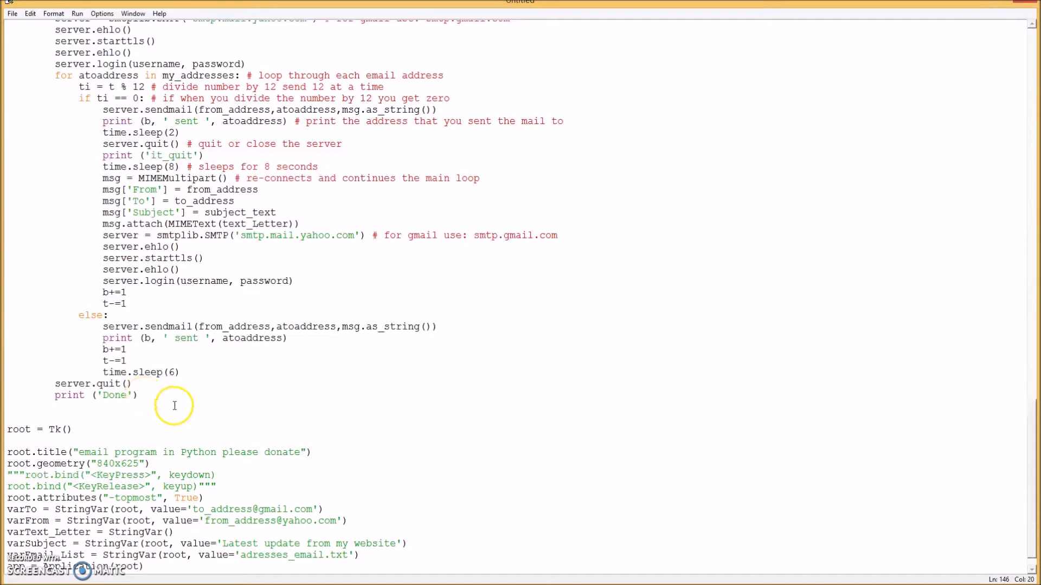
scroll(up, 3)
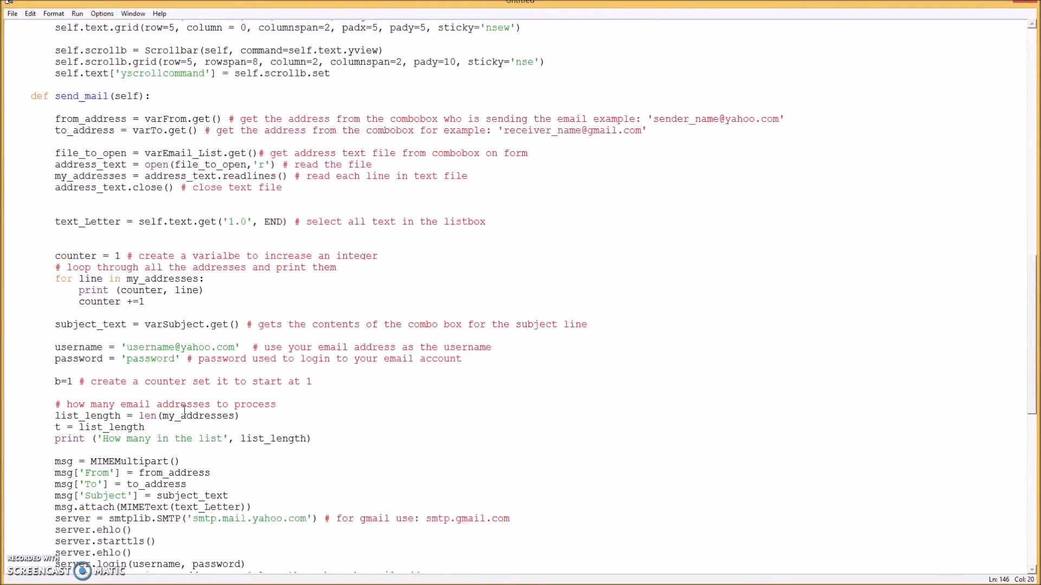
scroll(down, 3)
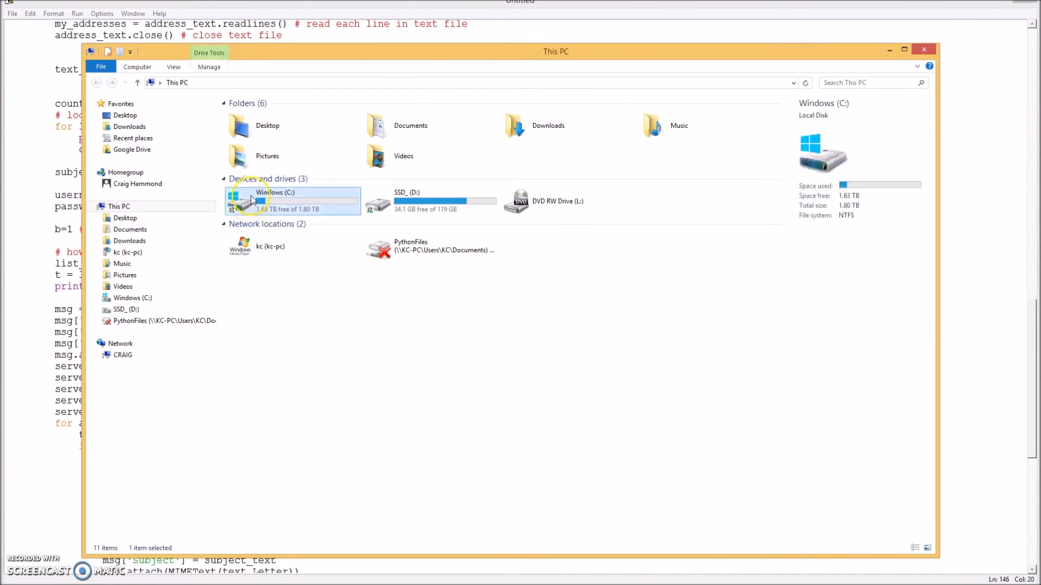
Browse Windows (C:) into Python35 and locate the adresses_email file.
double_click(273, 197)
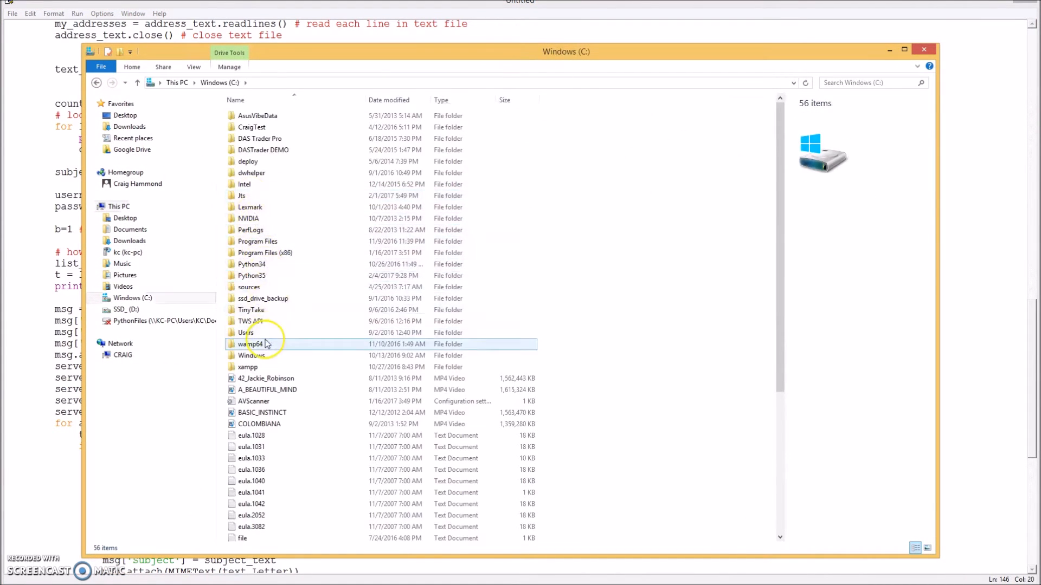
click(251, 276)
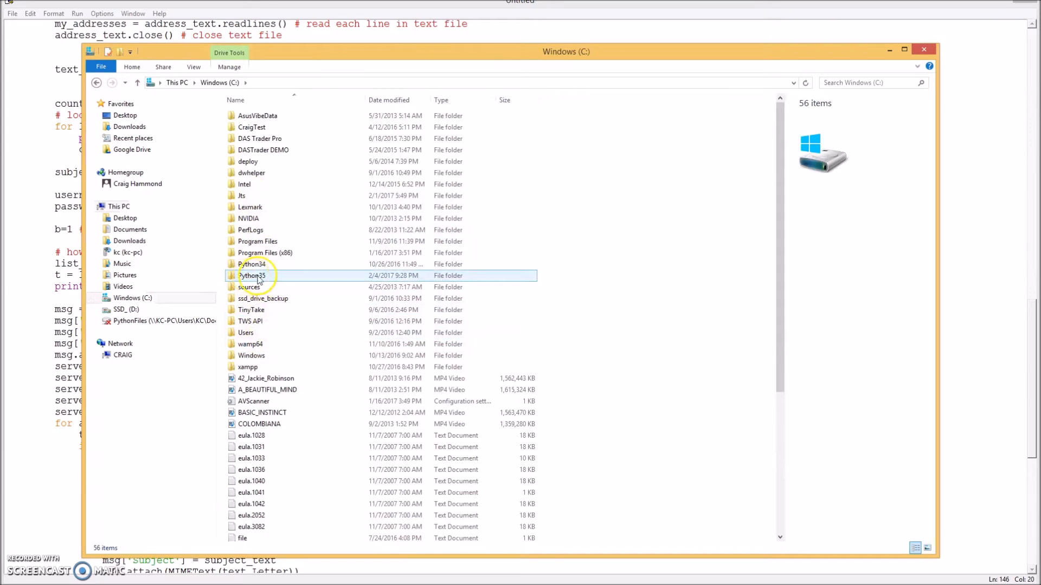
double_click(252, 275)
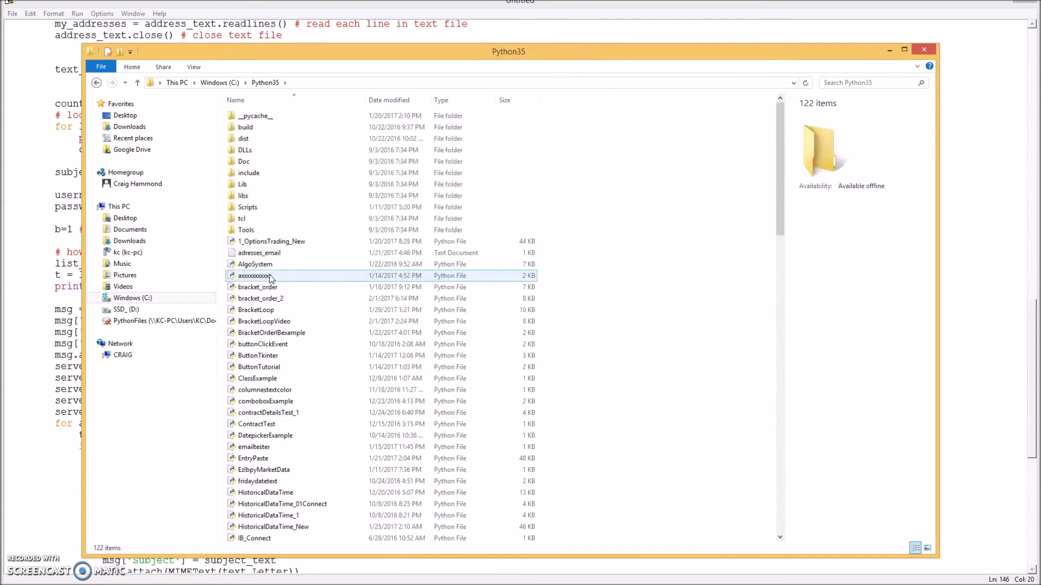
click(265, 402)
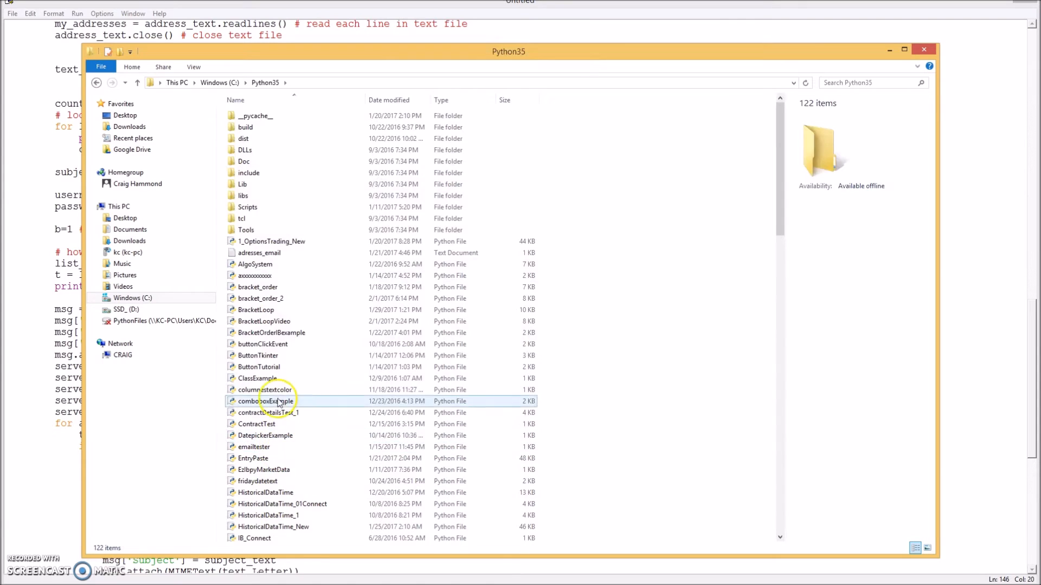
scroll(down, 3)
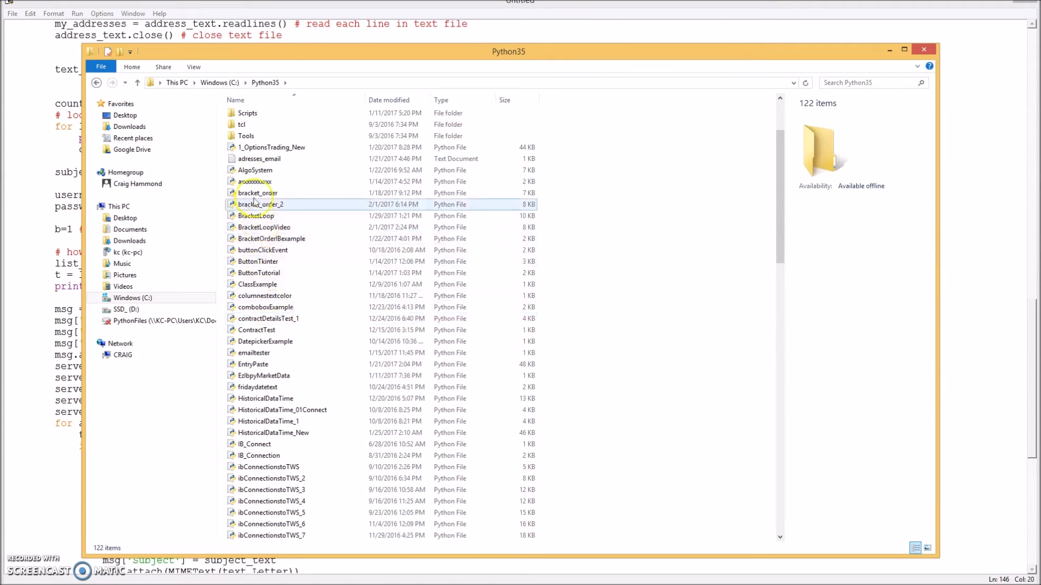
mouse_move(286, 159)
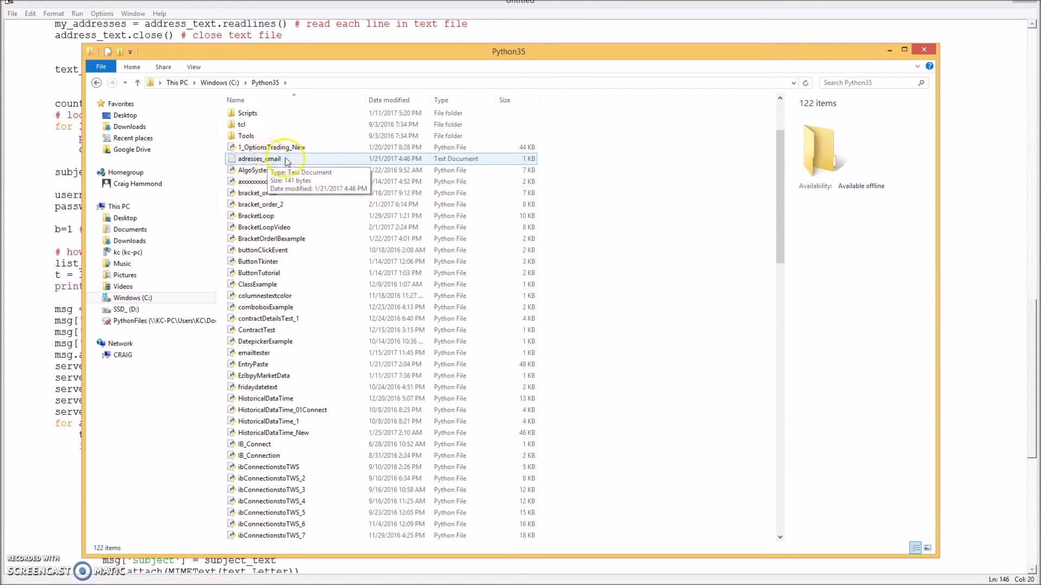
scroll(down, 3)
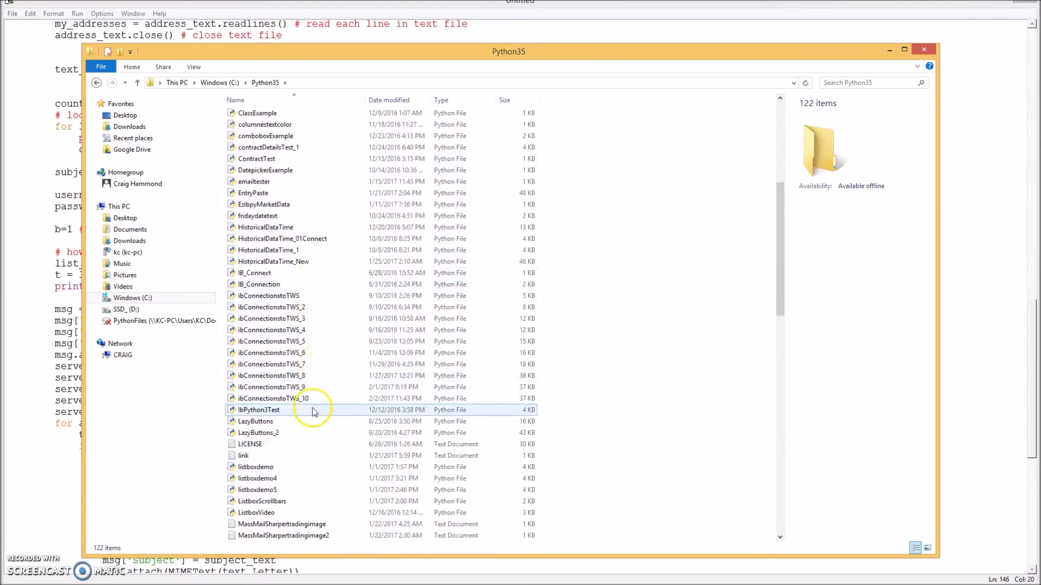
scroll(down, 3)
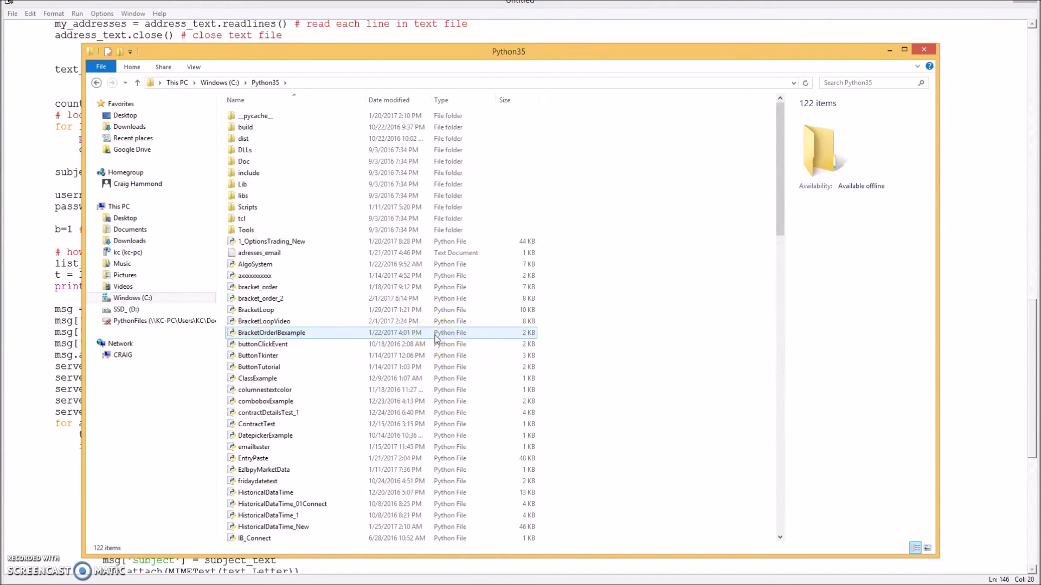
click(255, 310)
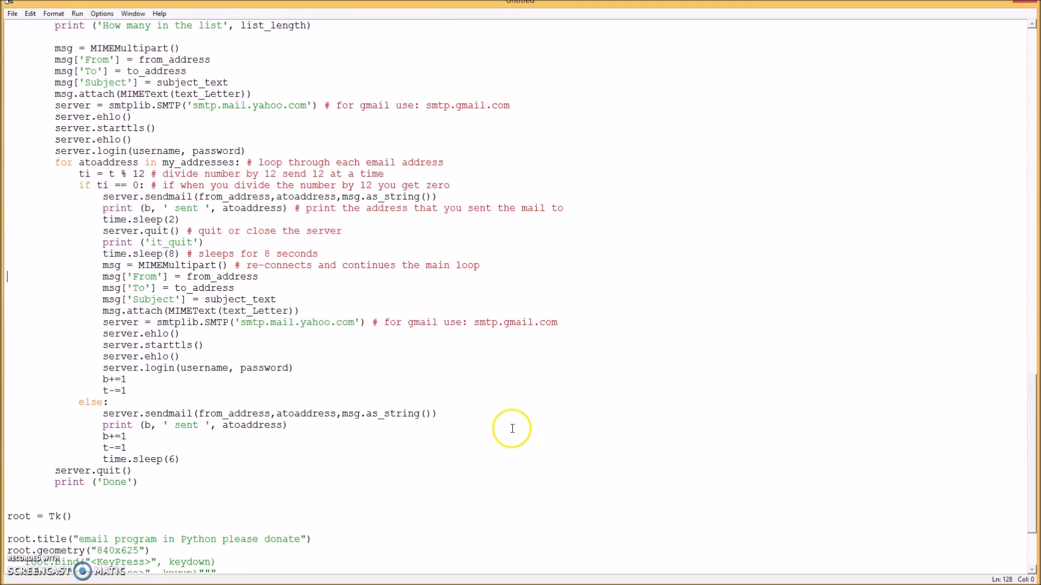
mouse_move(376, 355)
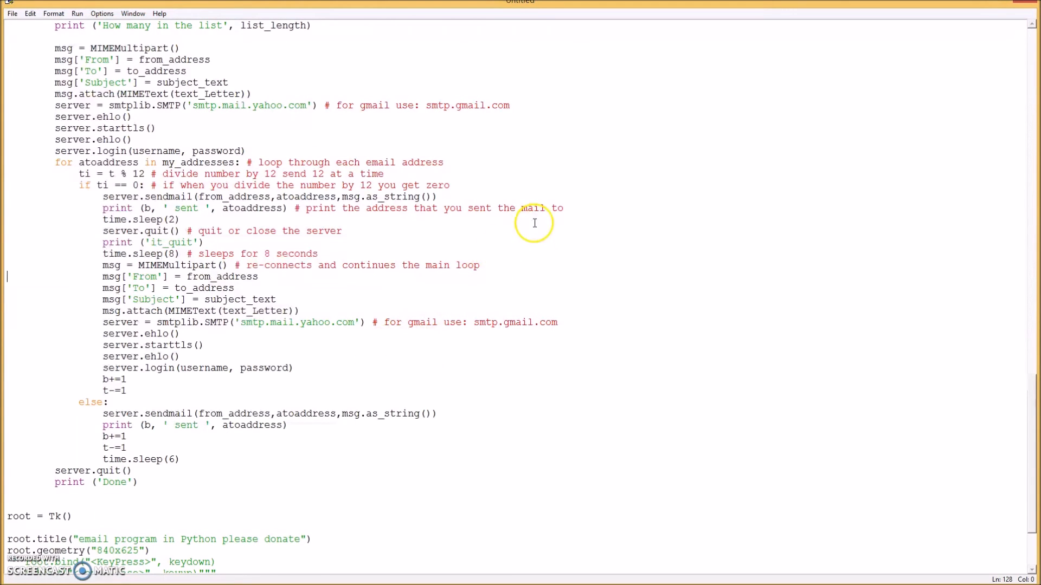
mouse_move(627, 340)
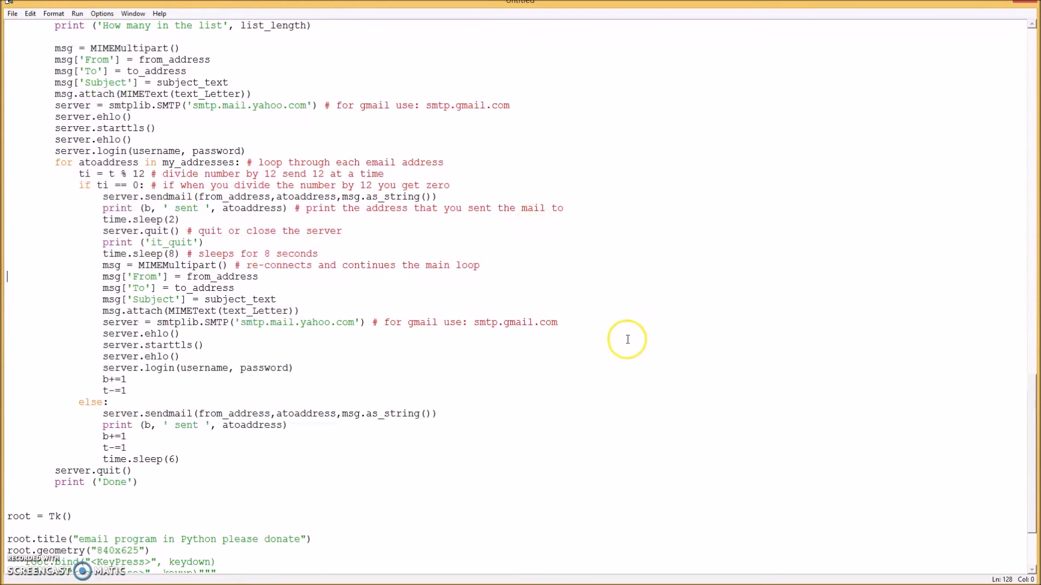
mouse_move(558, 275)
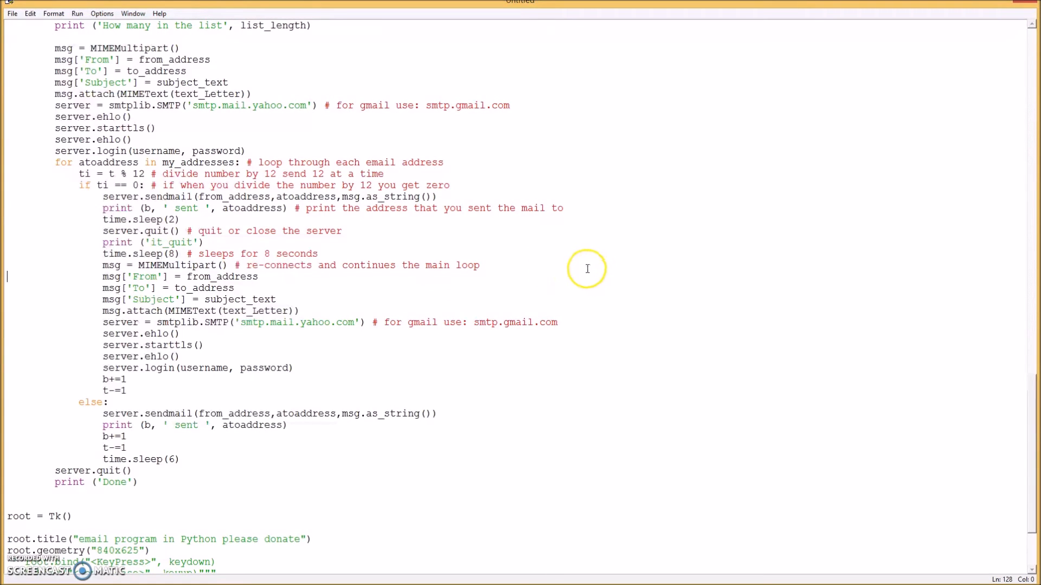
mouse_move(561, 277)
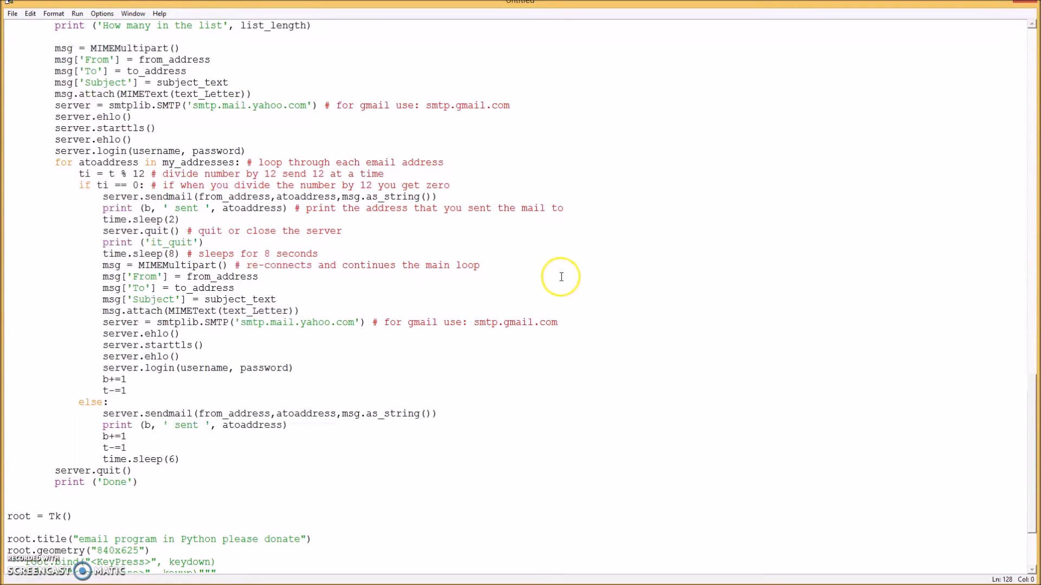
mouse_move(587, 204)
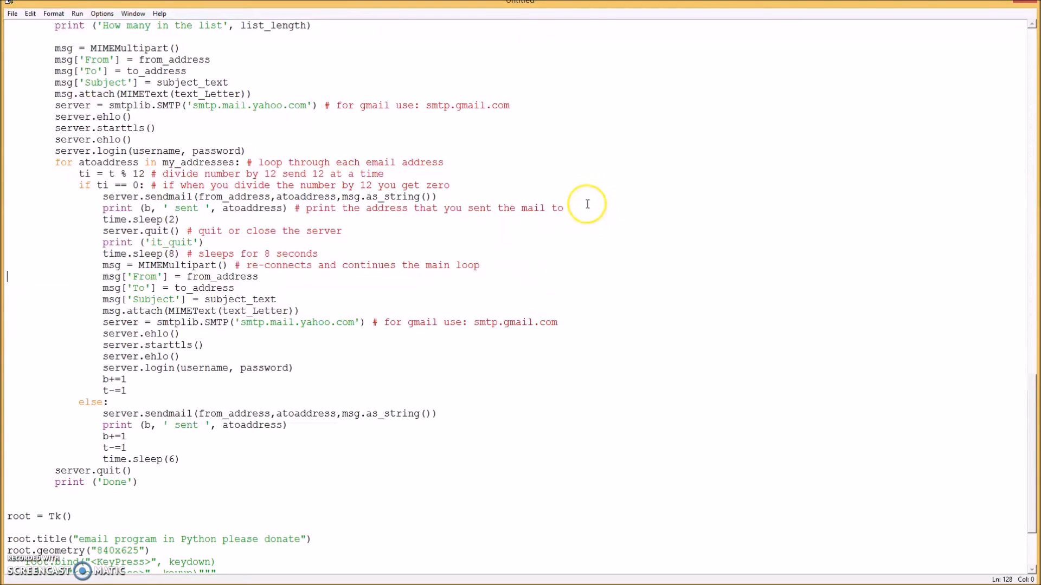
mouse_move(550, 231)
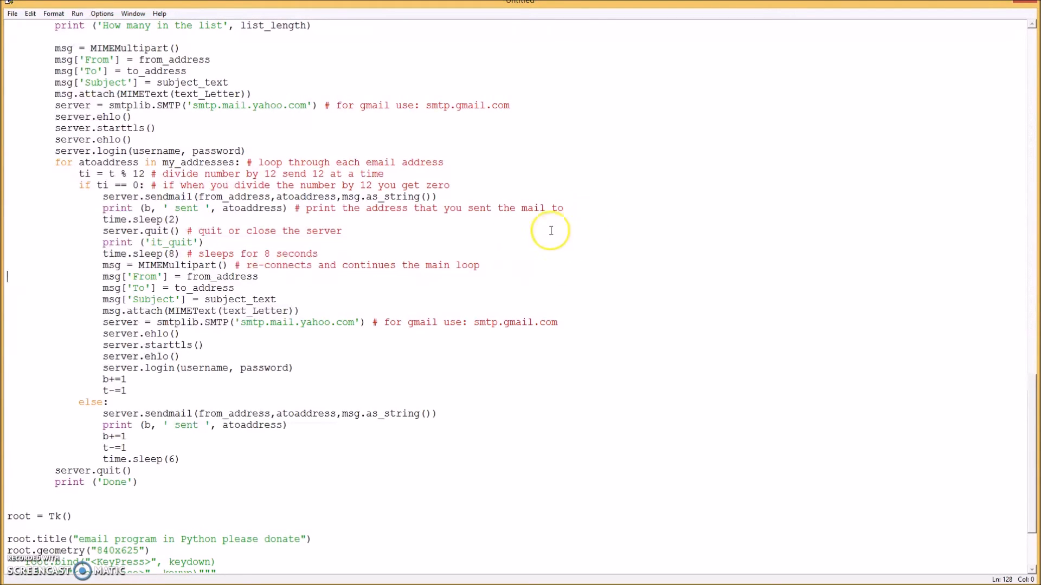
mouse_move(544, 379)
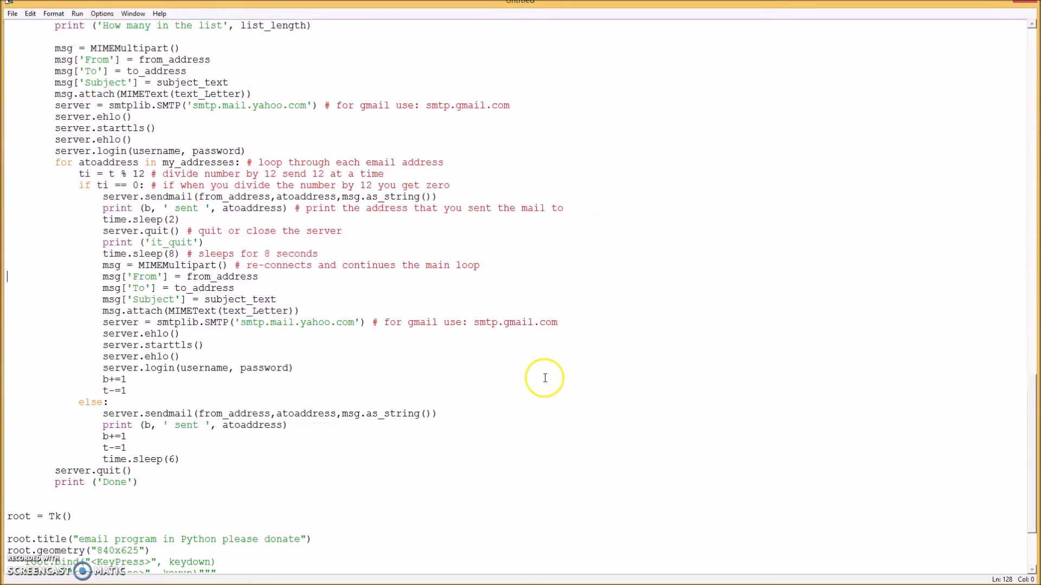
mouse_move(493, 370)
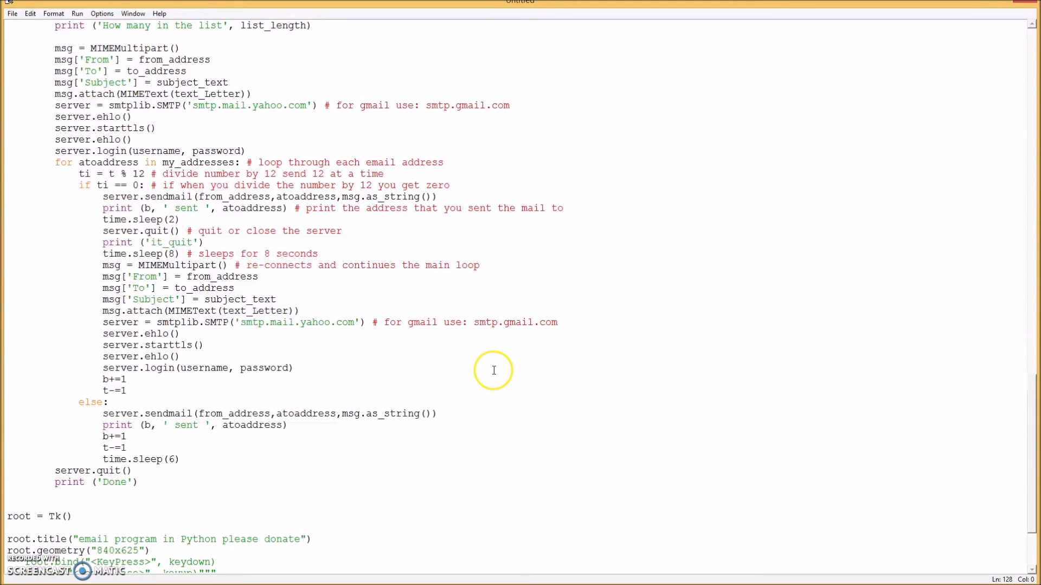
mouse_move(535, 363)
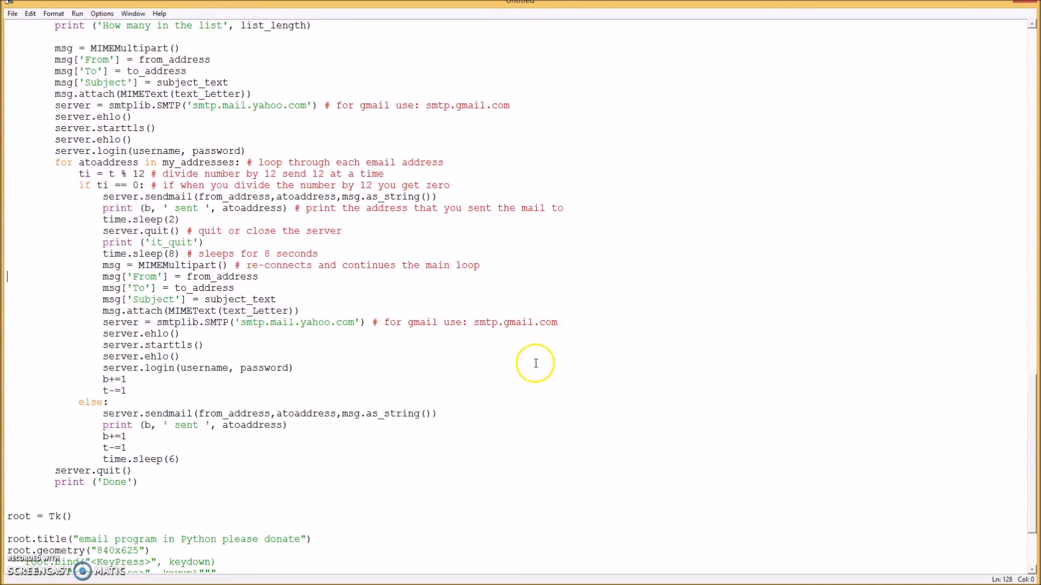
mouse_move(478, 370)
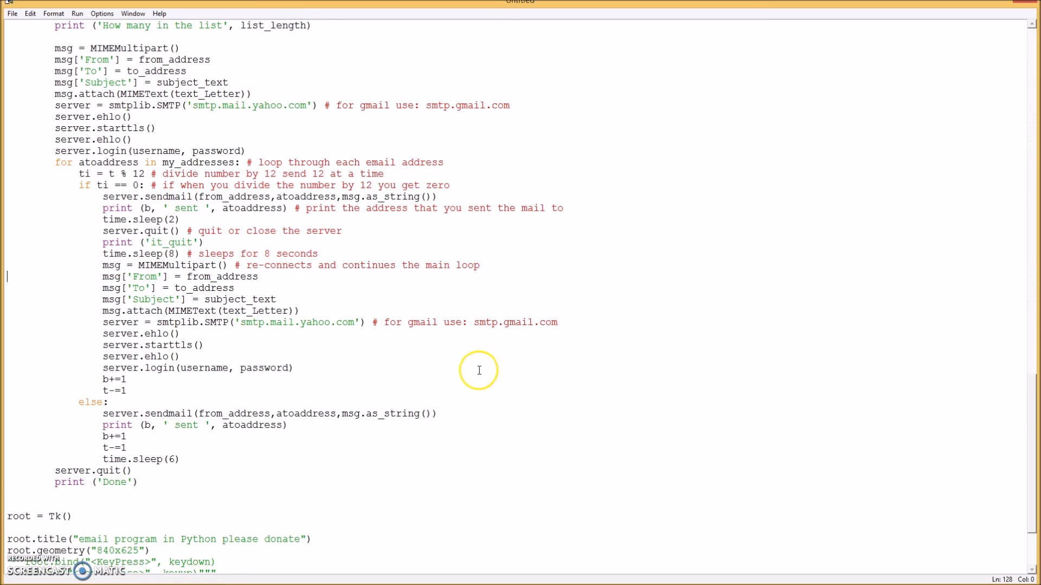